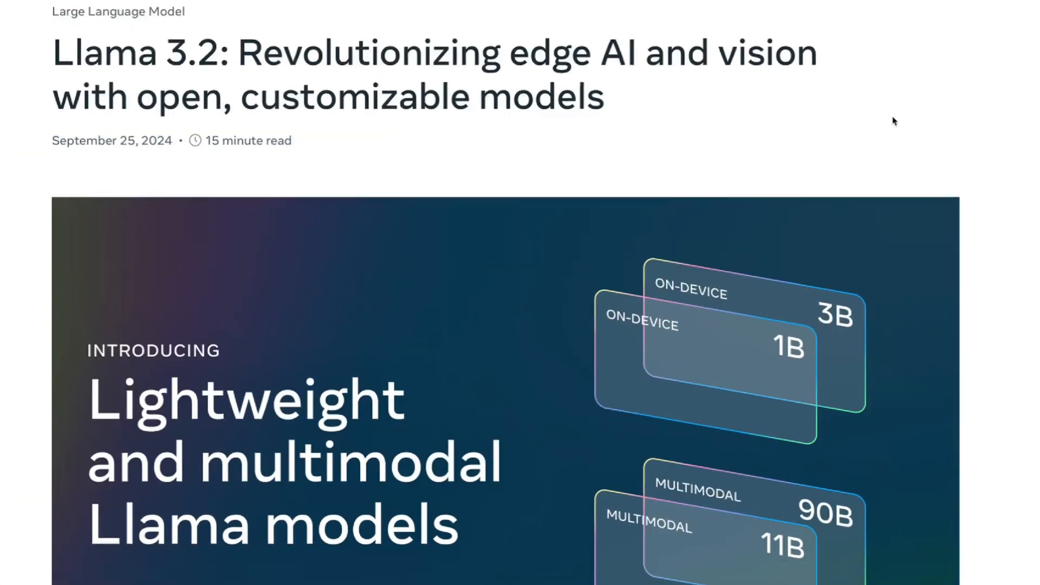
# Scroll the Llama 3.2 blog post down to the Takeaways section
pyautogui.scroll(-3)
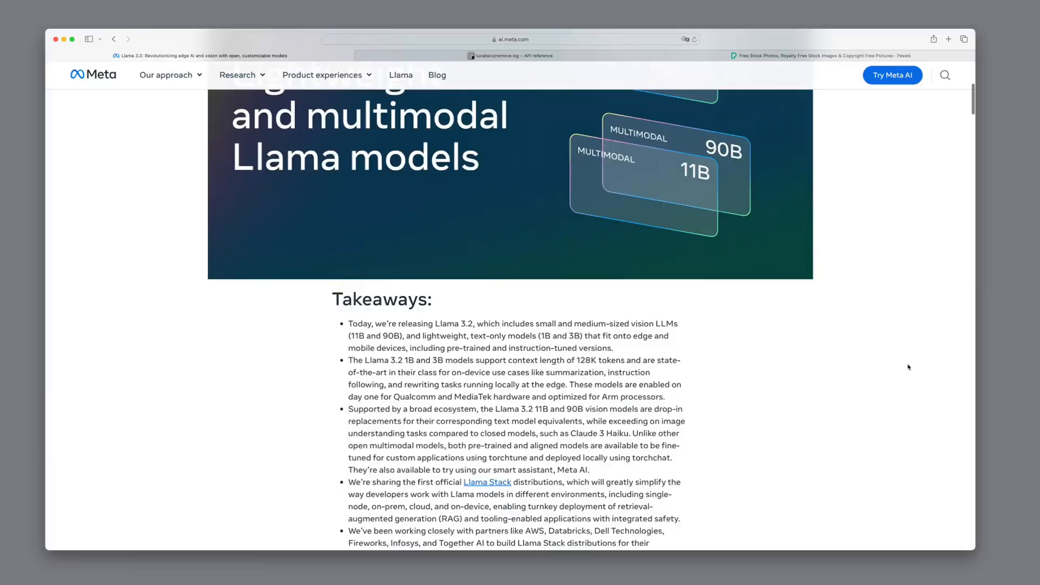
# Scroll past the Takeaways toward the 11B/90B vision benchmark table
pyautogui.scroll(-3)
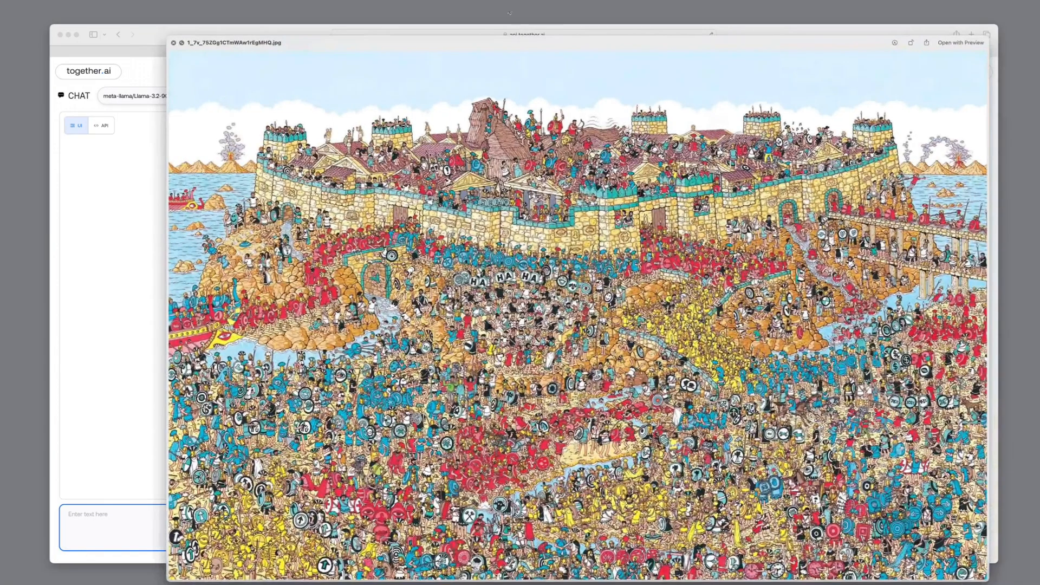
pyautogui.write('Wh')
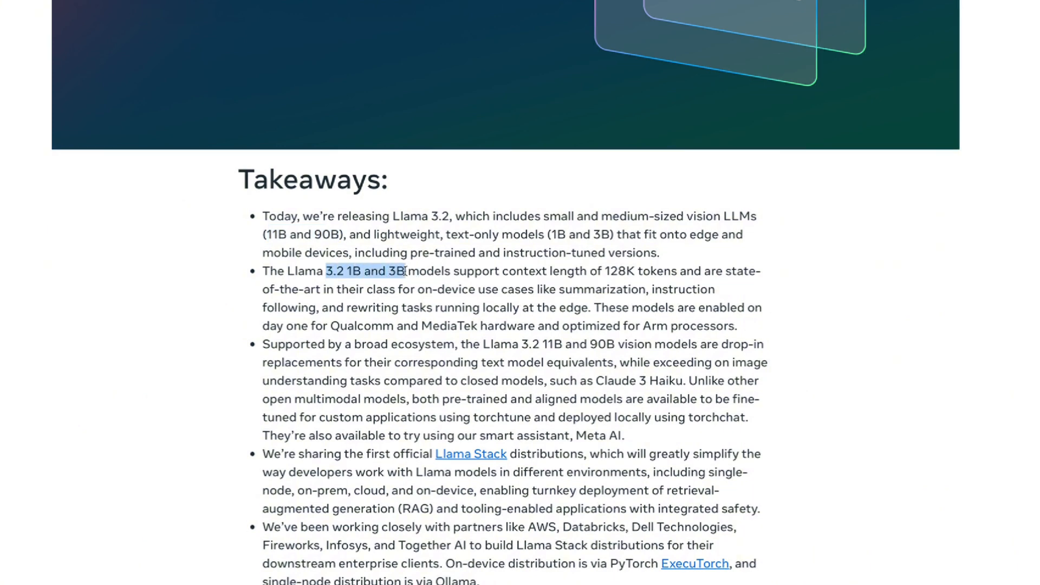
pyautogui.moveTo(470, 399)
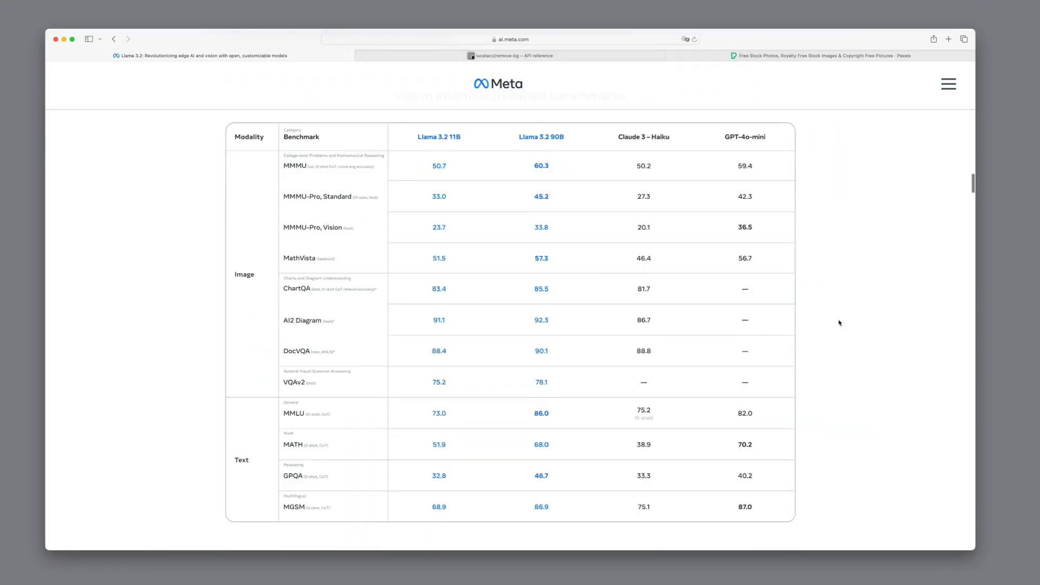
# Scroll through the benchmark section before leaving for groq.com
pyautogui.scroll(-3)
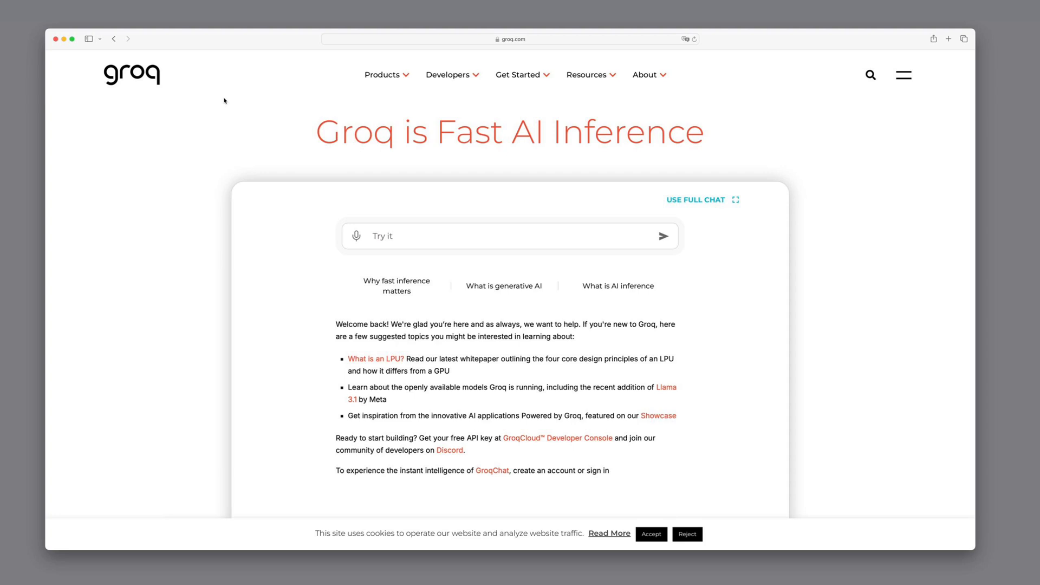
pyautogui.moveTo(475, 86)
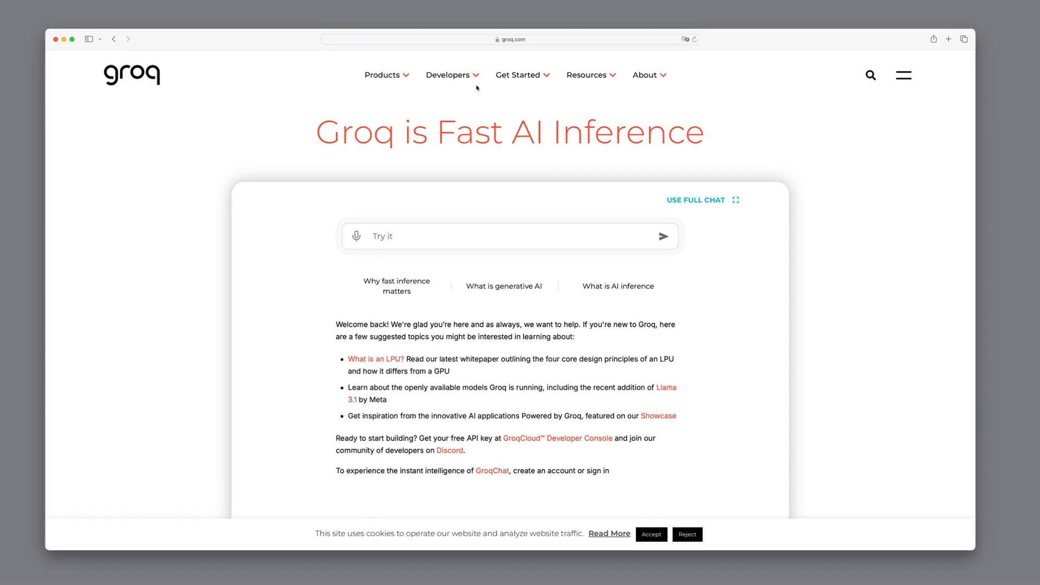
# In the GroqCloud playground, search 'llama 3.2' and select the llama-3.2-3b-preview model
pyautogui.click(948, 39)
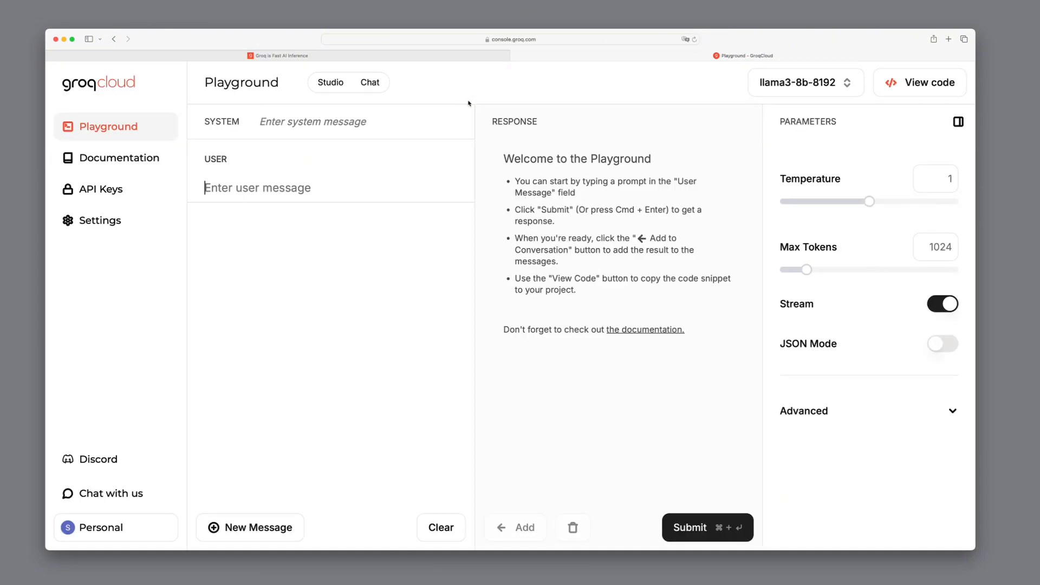
pyautogui.click(804, 83)
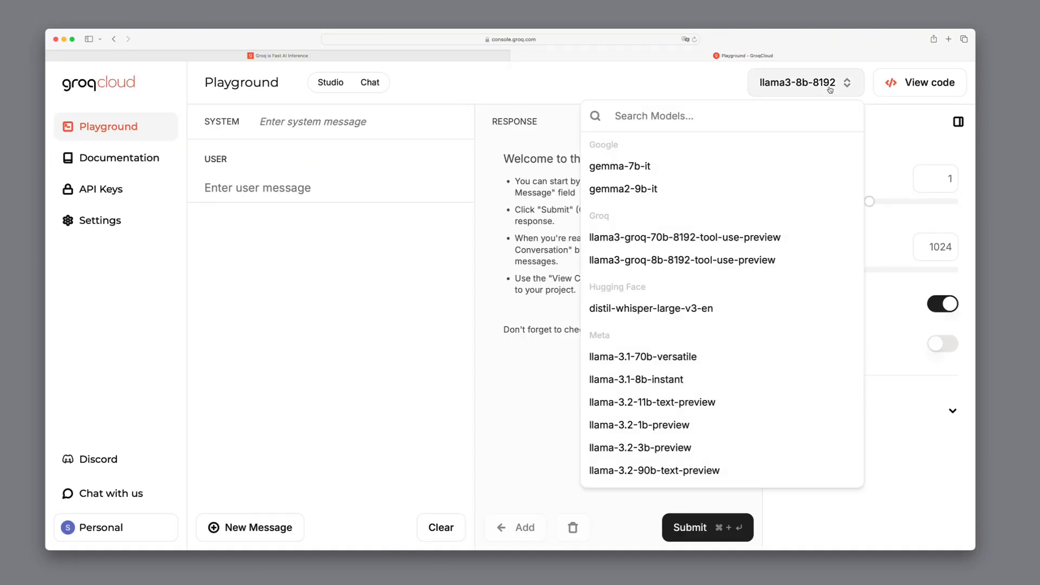
pyautogui.write('llama 3.2')
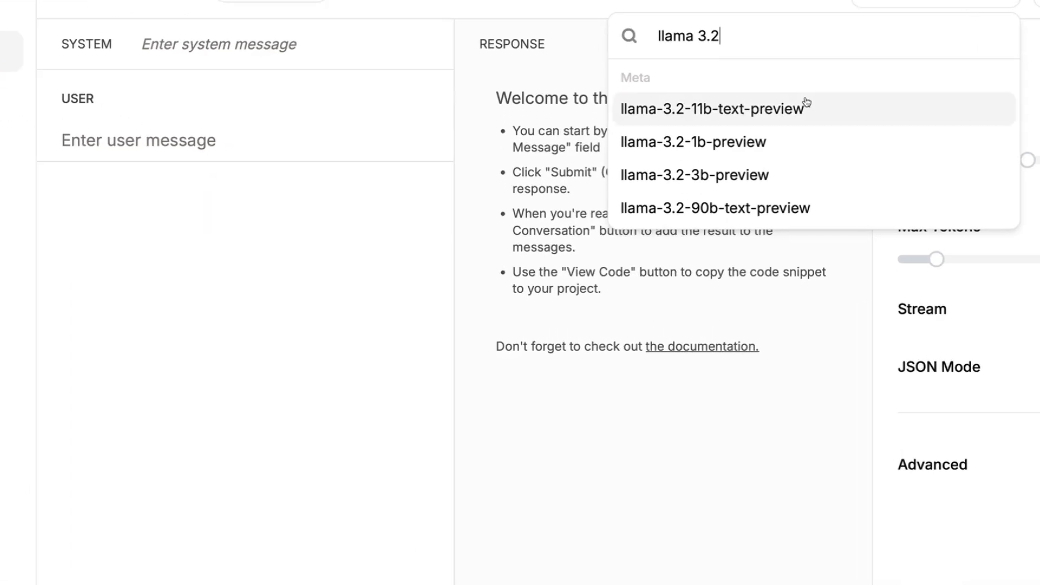
pyautogui.moveTo(693, 175)
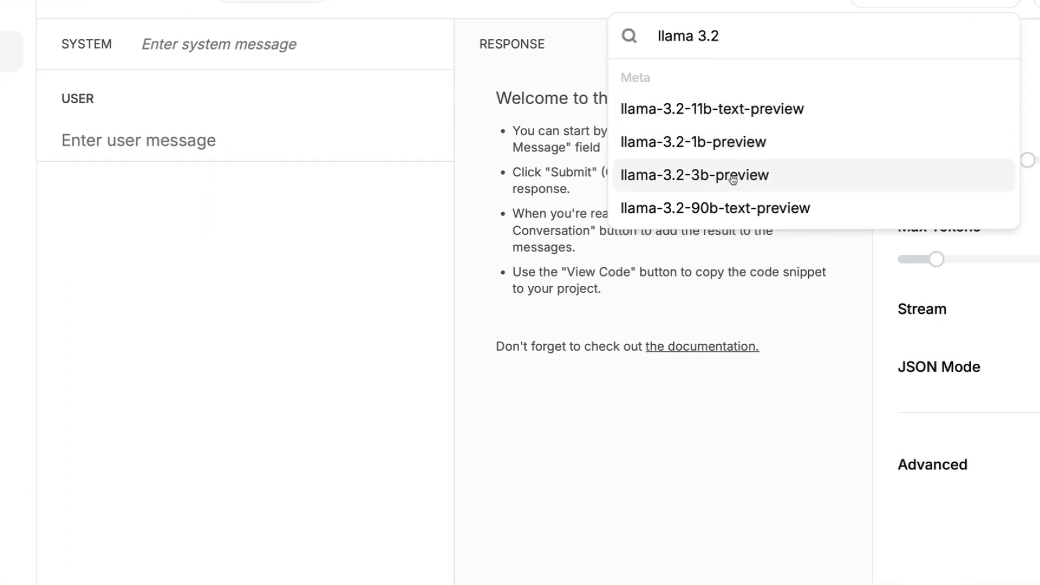
pyautogui.click(693, 175)
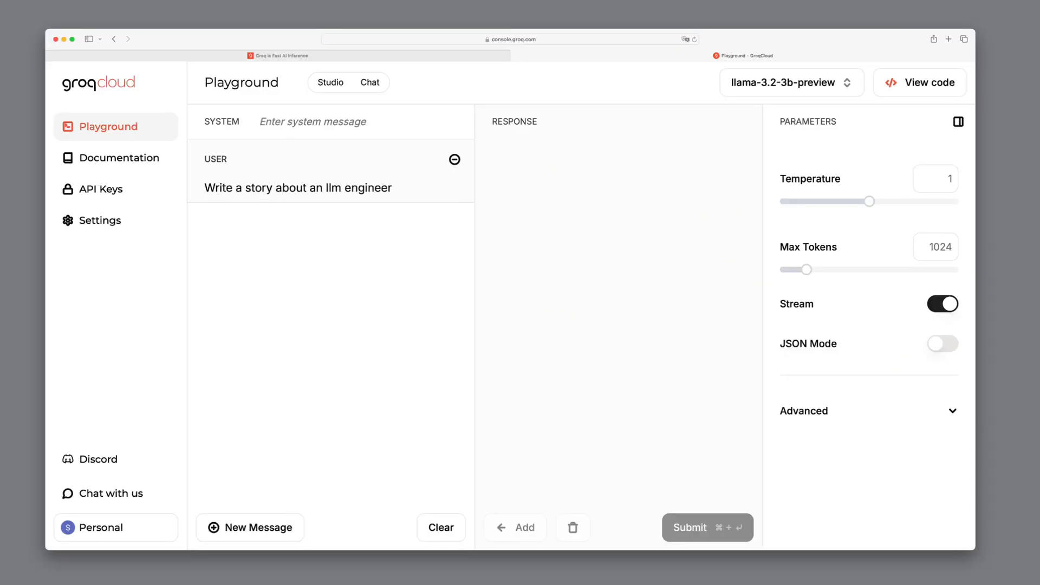
# Submit the LLM engineer story prompt and reopen the model list
pyautogui.click(707, 527)
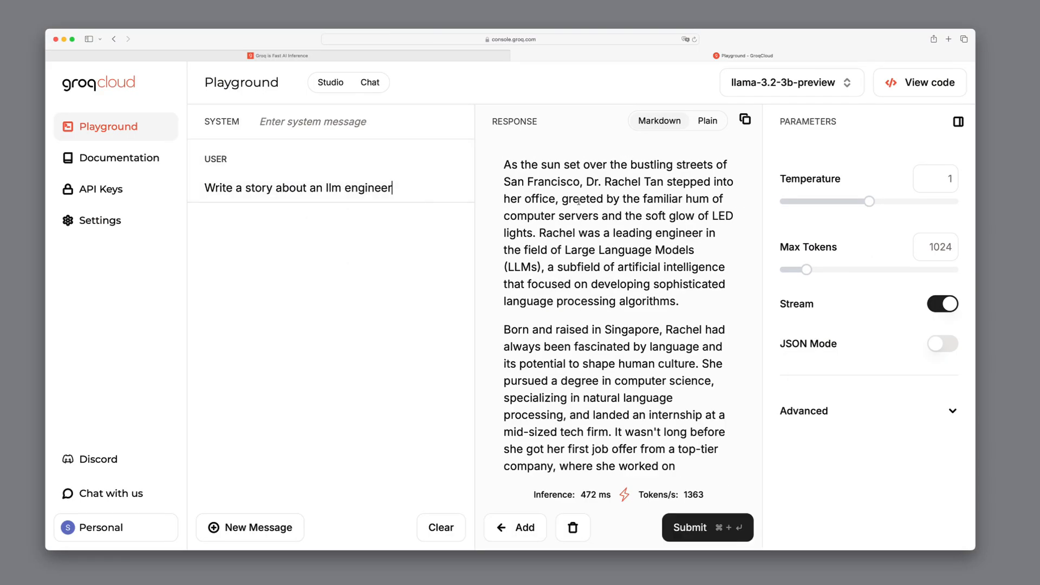
pyautogui.click(791, 83)
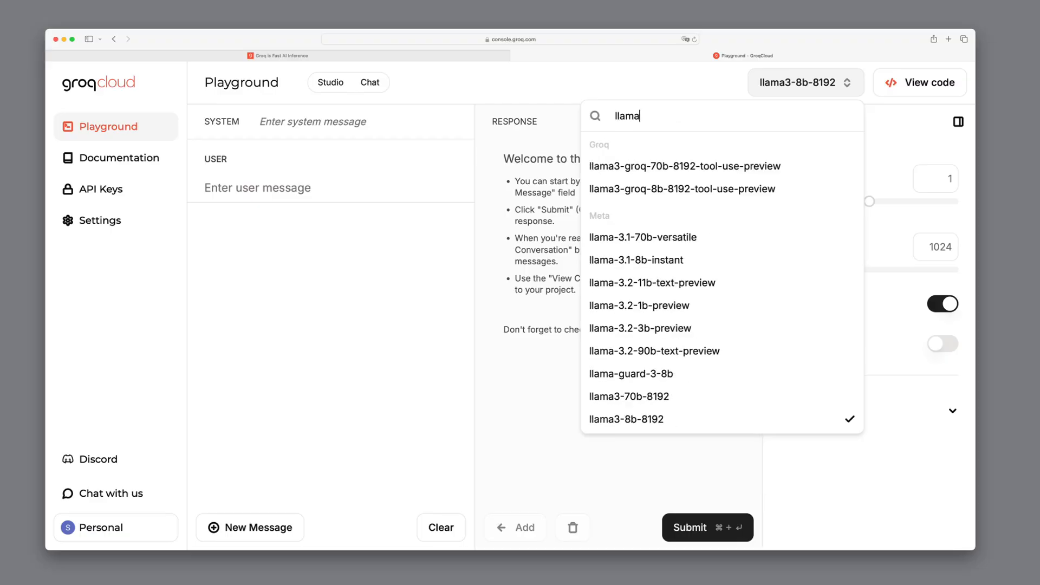
# Filter the model search to '3.2', leaving the four Llama 3.2 preview models
pyautogui.write('3.2')
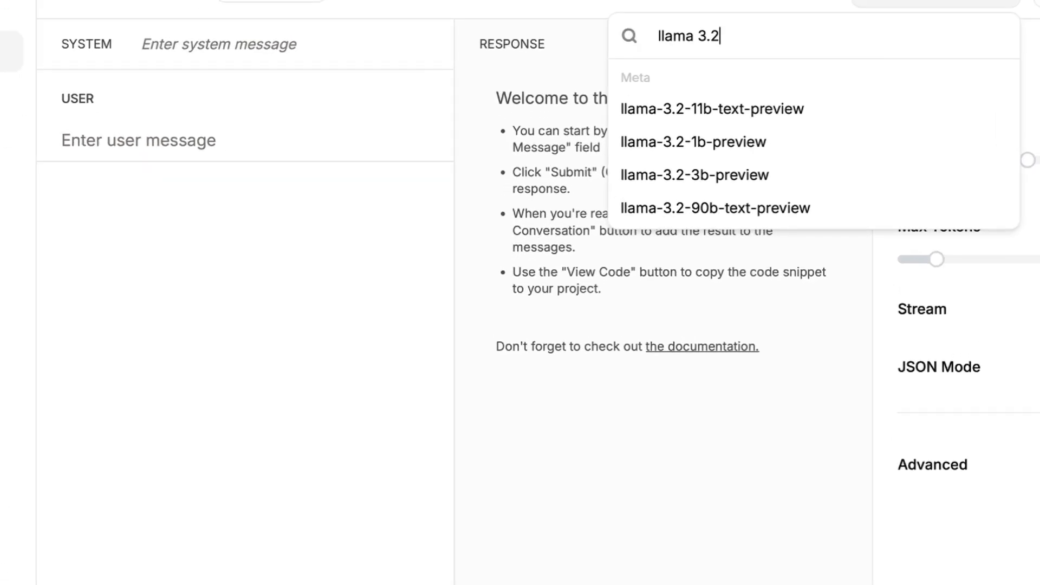
pyautogui.moveTo(710, 108)
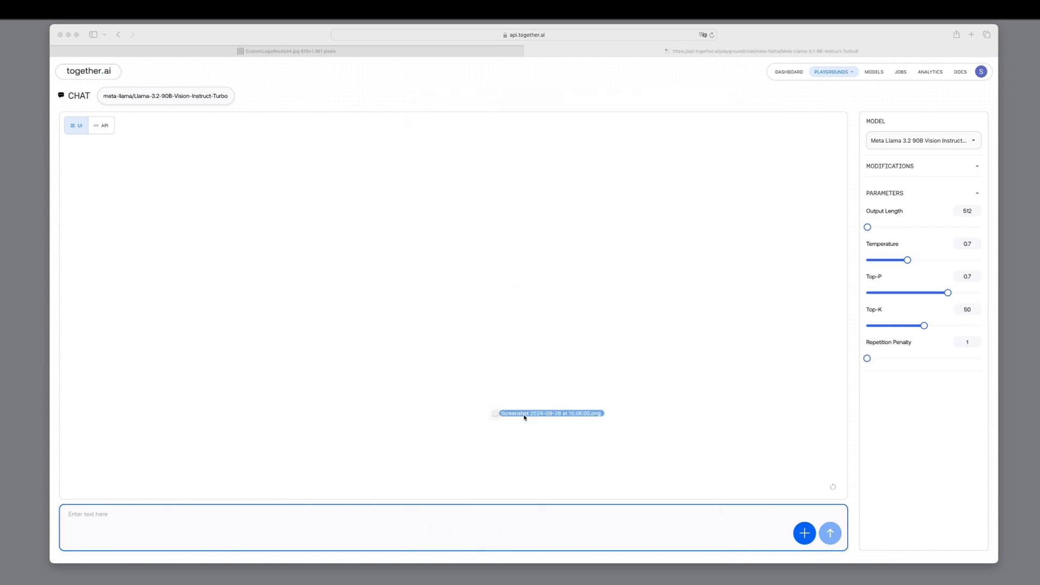
# Ask the 90B Vision model how to save on the bill and to recalculate the sum
pyautogui.write('How can I s')
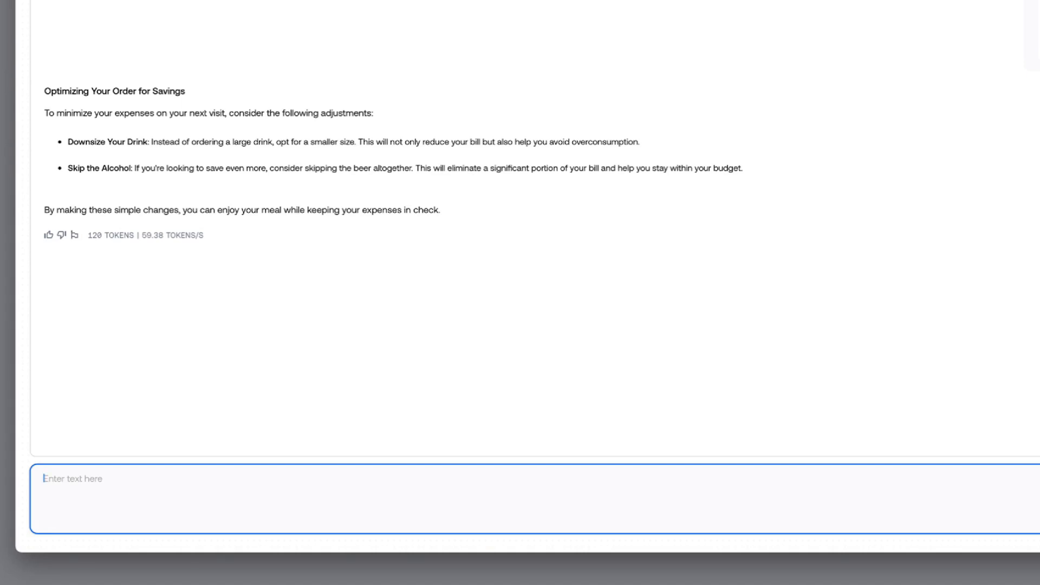
pyautogui.write('Please')
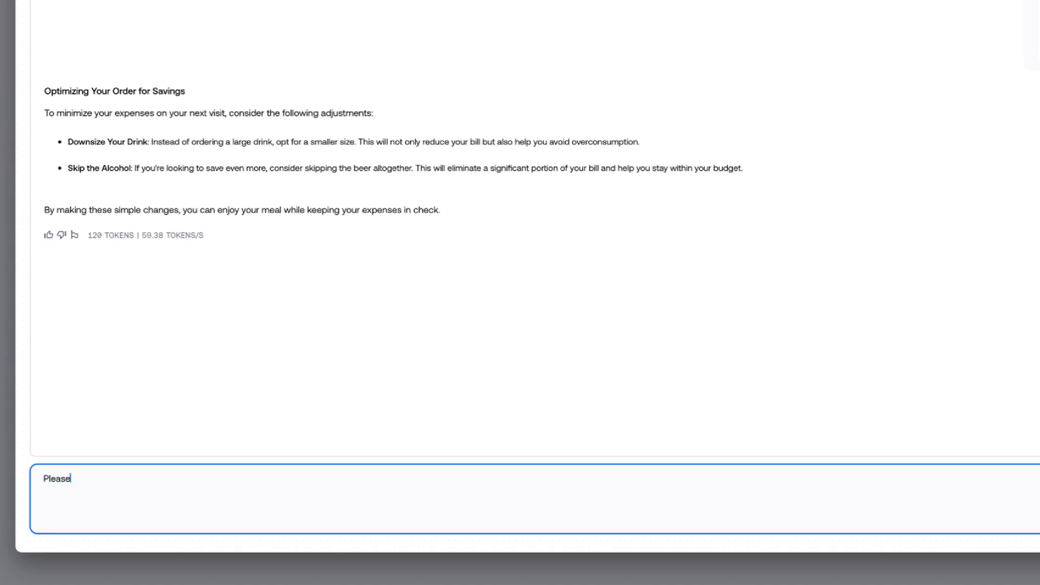
pyautogui.write('calculate the sum without')
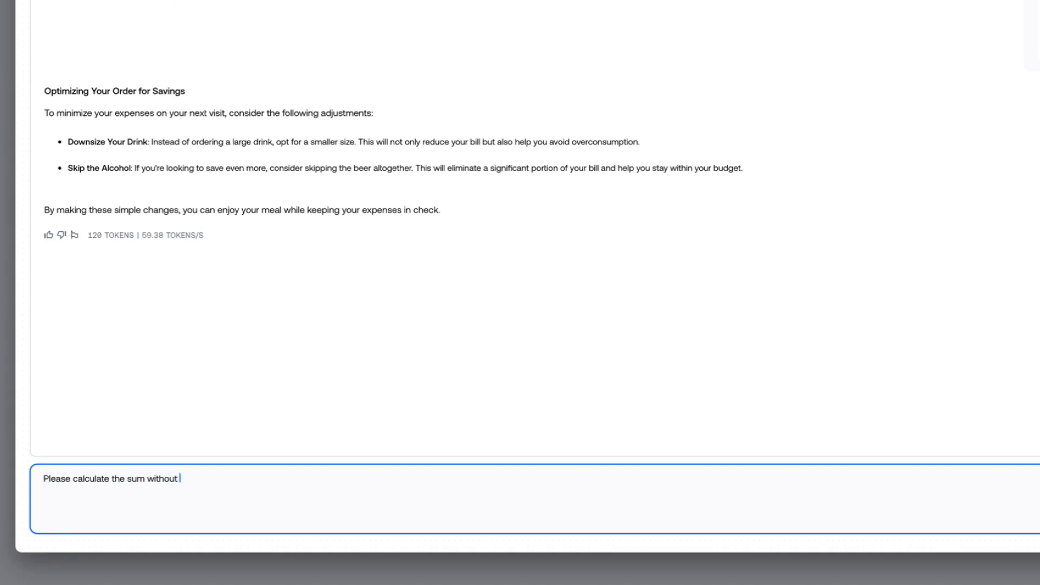
pyautogui.press('Return')
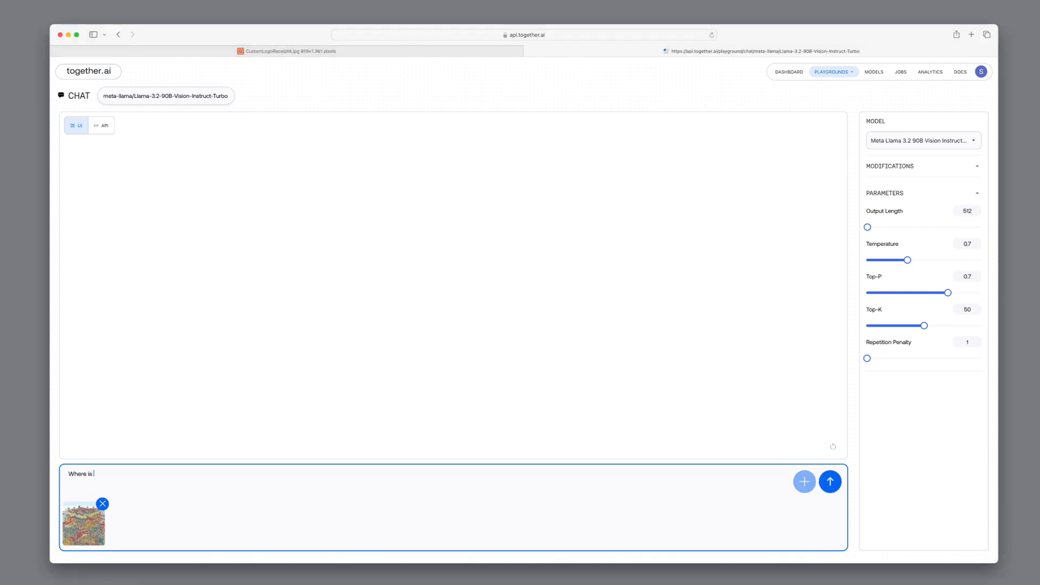
# Send the 'Where is Waldo' question with the attached puzzle image
pyautogui.click(830, 481)
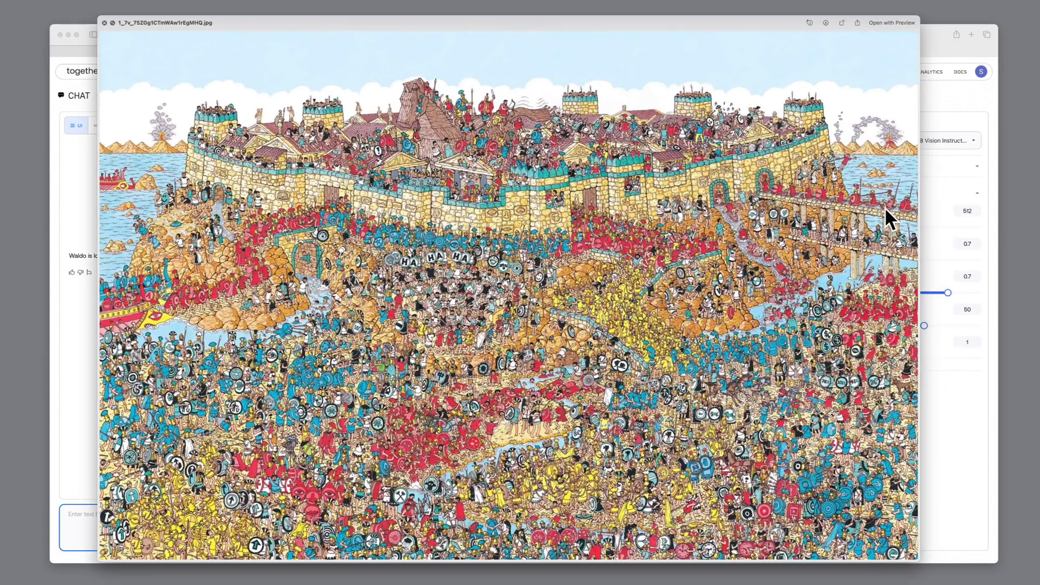
pyautogui.moveTo(133, 123)
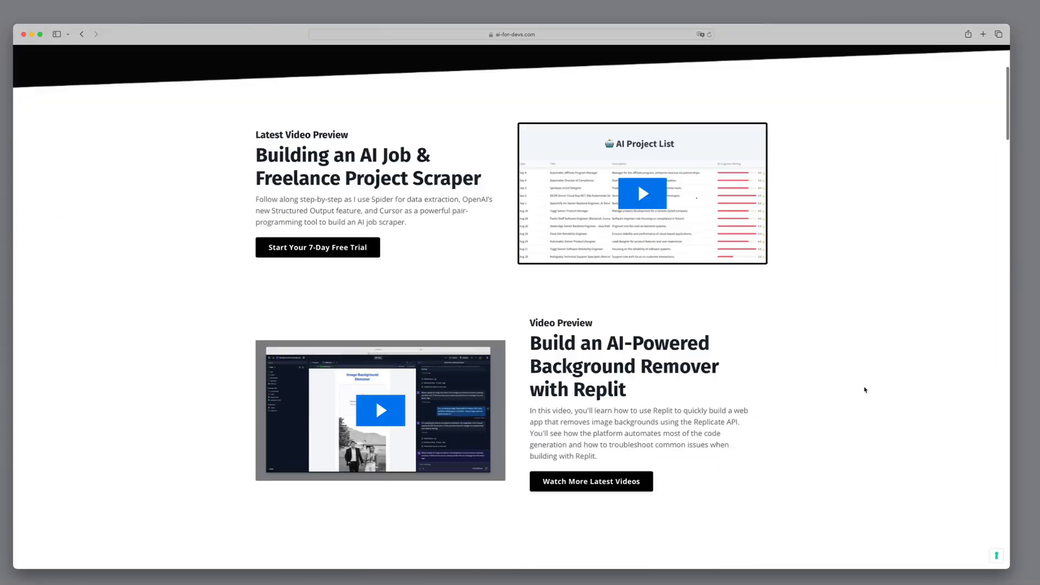
# Scroll the AI for Devs page down to the Llama 3.2 Smile Analyzer entry
pyautogui.scroll(-3)
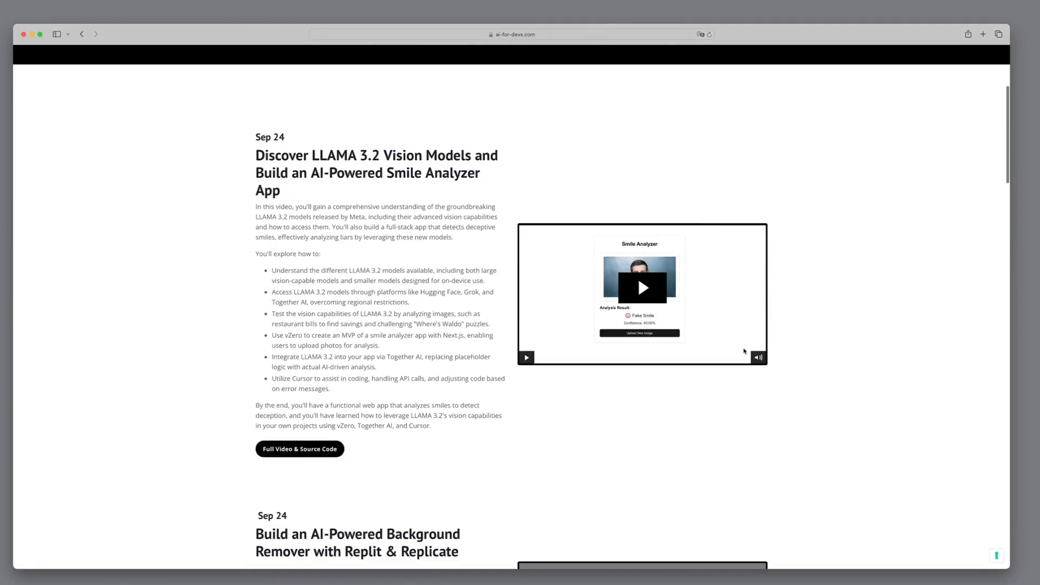
pyautogui.scroll(-3)
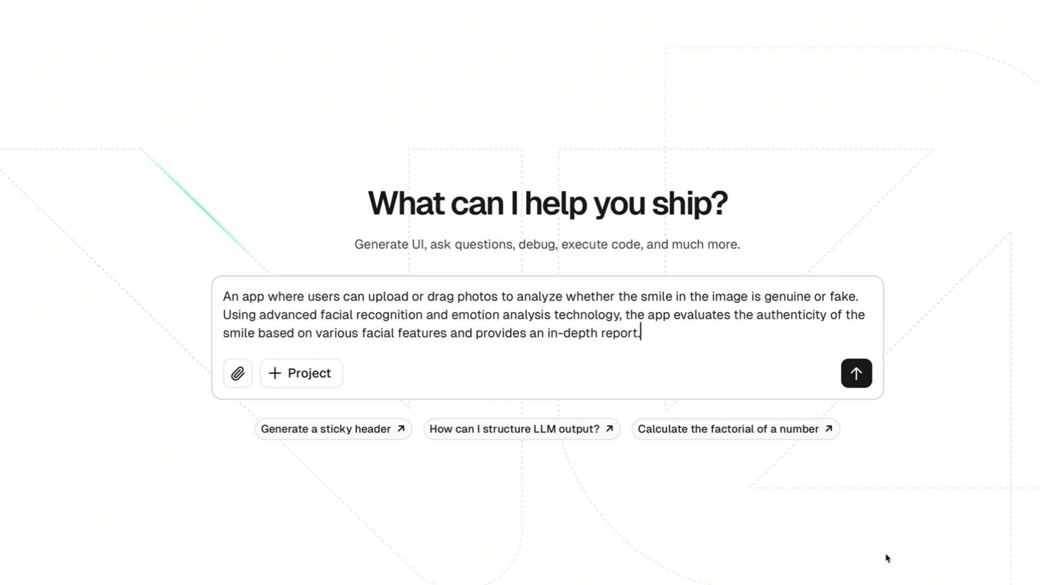
# Submit the smile analyzer description in v0 and preview the generated upload component
pyautogui.click(857, 373)
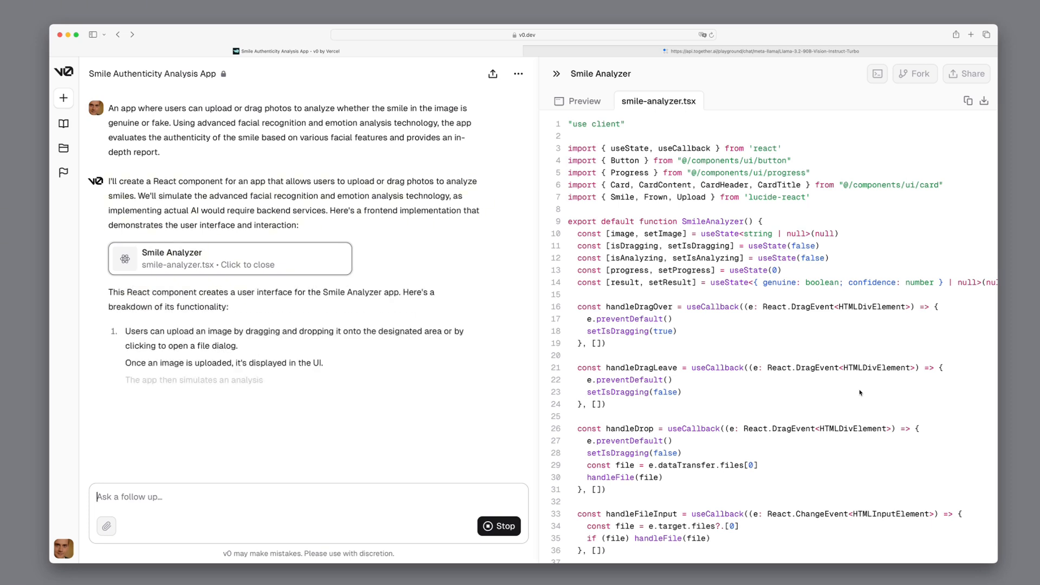
pyautogui.click(584, 100)
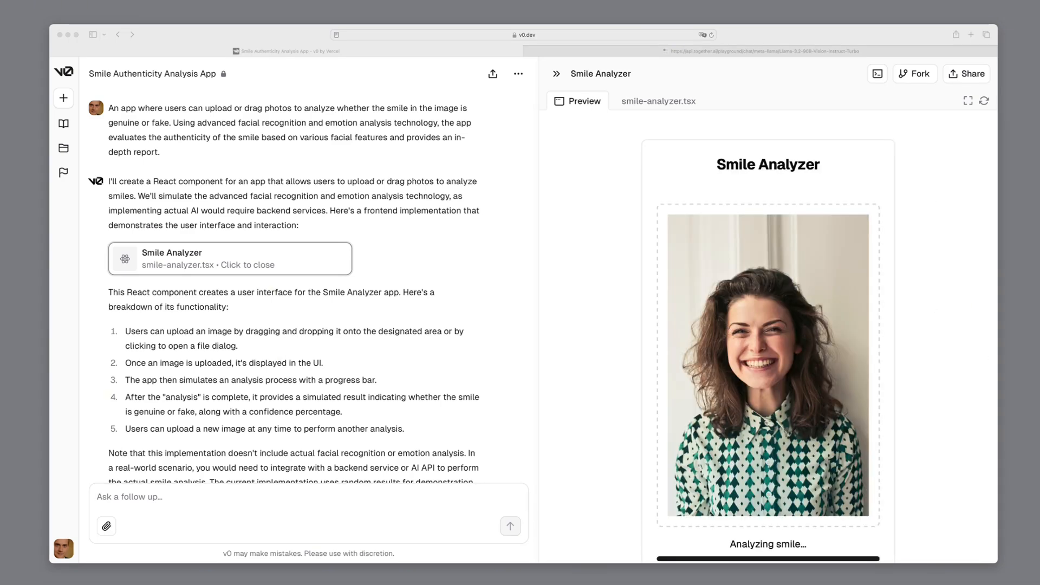
pyautogui.scroll(-3)
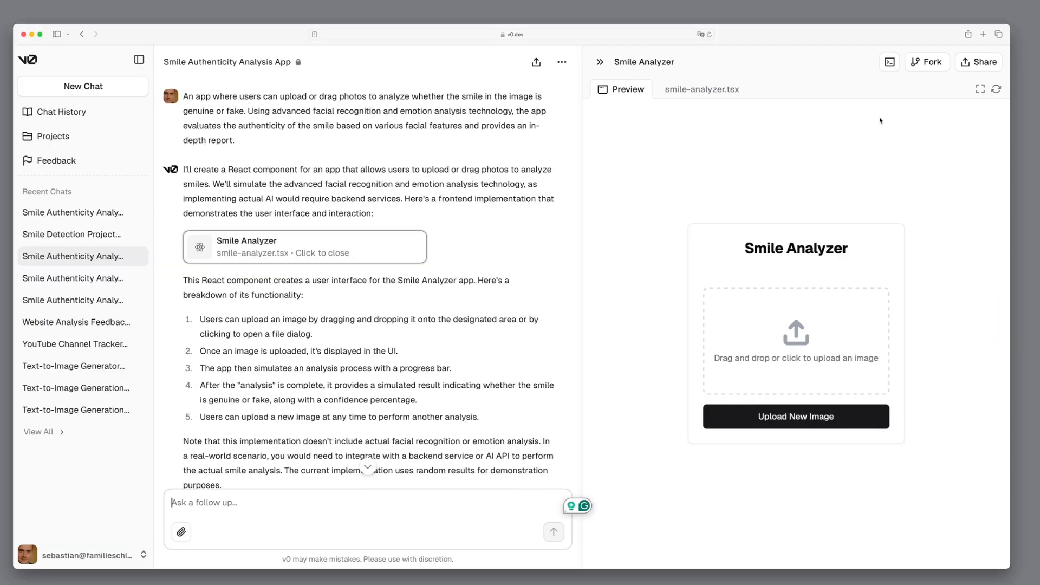
pyautogui.click(889, 62)
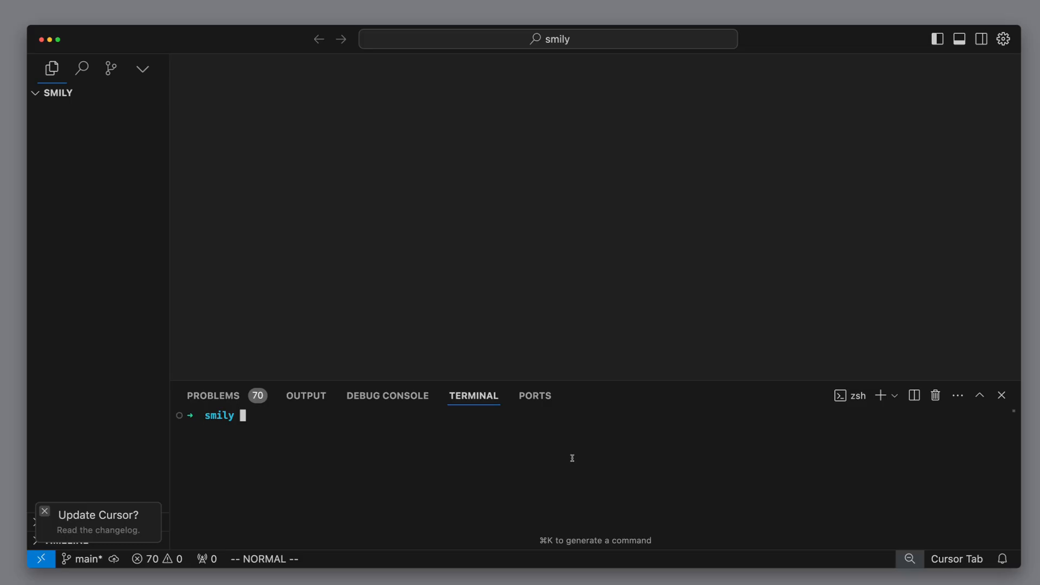
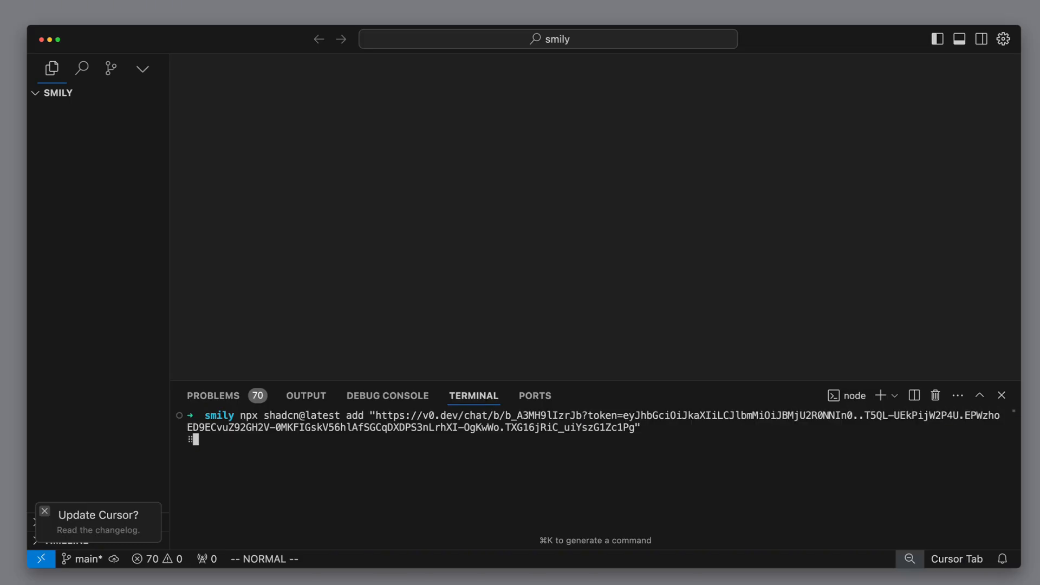
# Run npx shadcn@latest add with the v0 chat URL and confirm creating a project
pyautogui.press('Return')
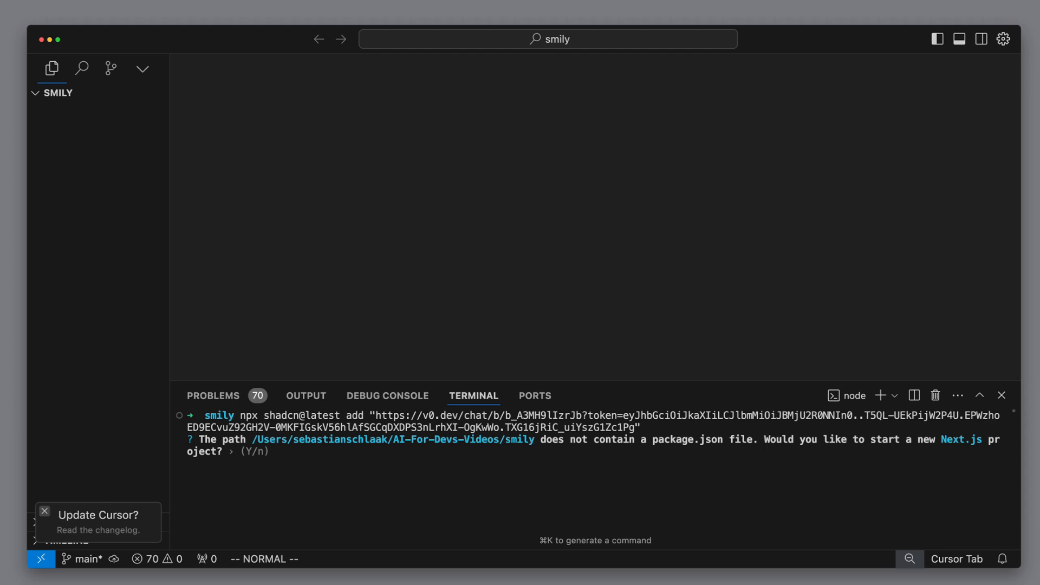
pyautogui.write('yes')
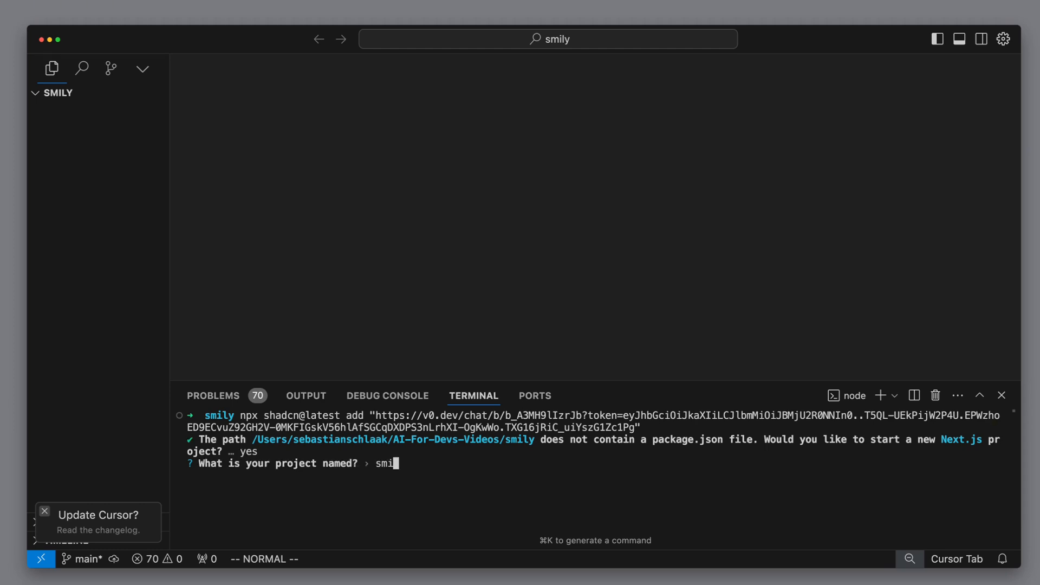
# Name the project smile-analyzer, accept the Neutral base color and start the dev server
pyautogui.write('le-analyz')
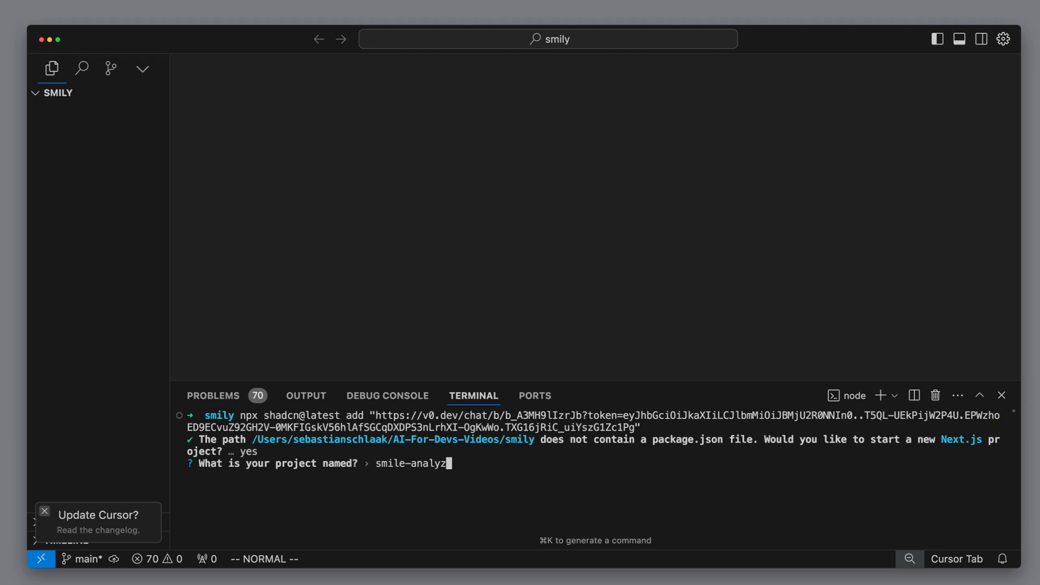
pyautogui.press('Return')
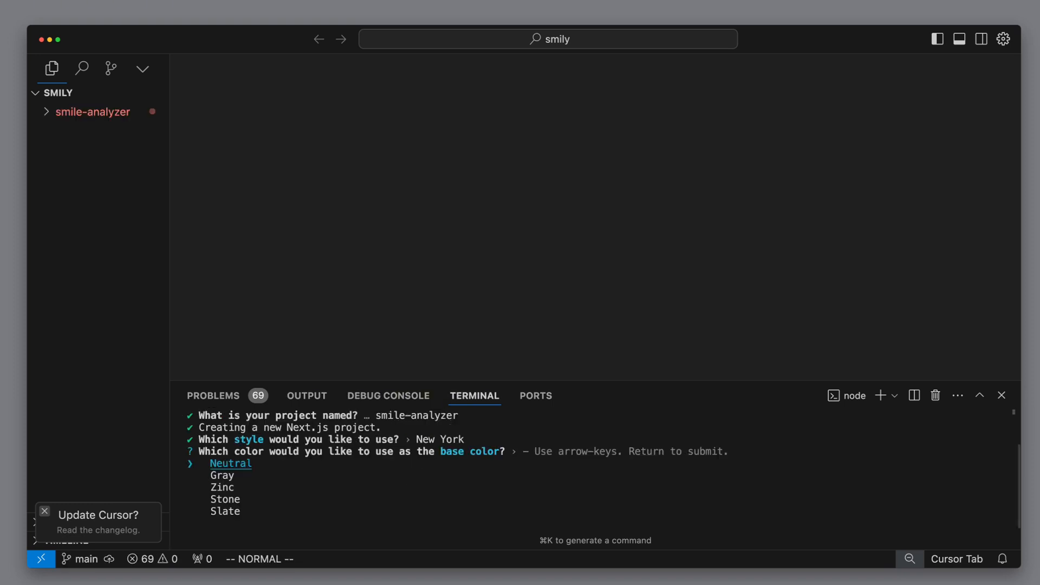
pyautogui.press('Return')
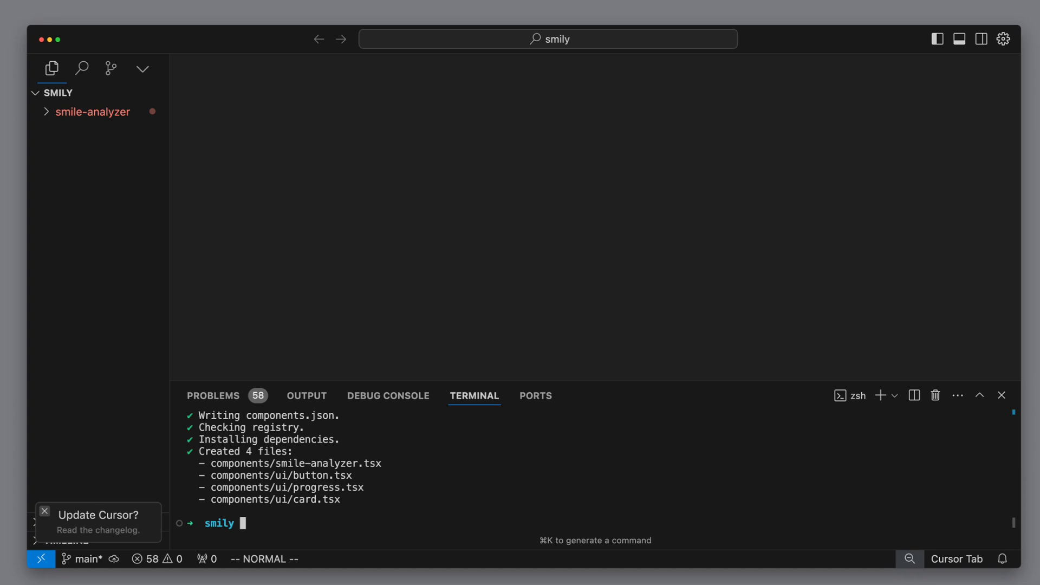
pyautogui.write('c')
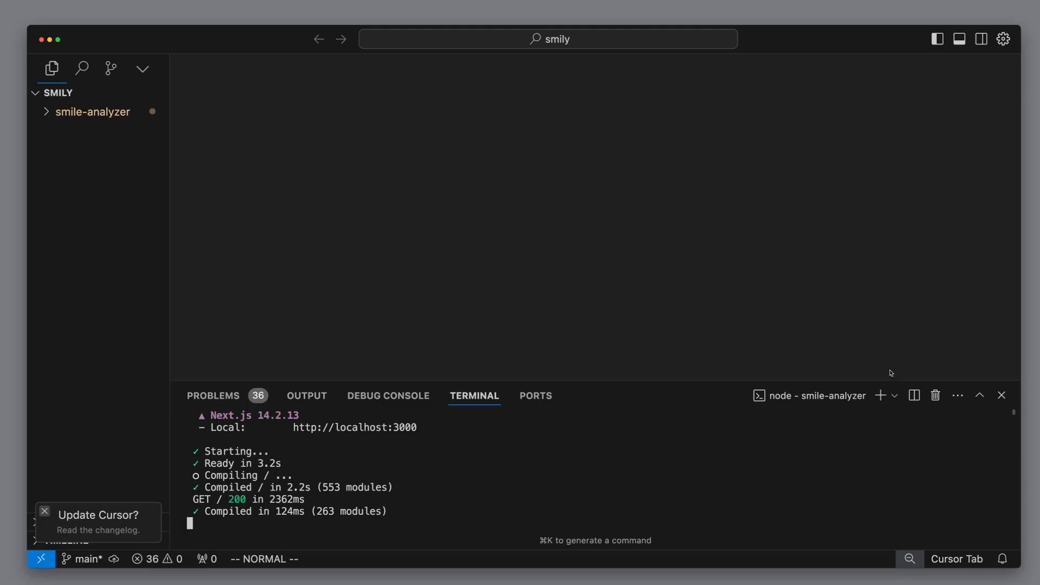
# Review smile-analyzer.tsx and its simulated analysis returning random genuine and confidence results
pyautogui.click(92, 111)
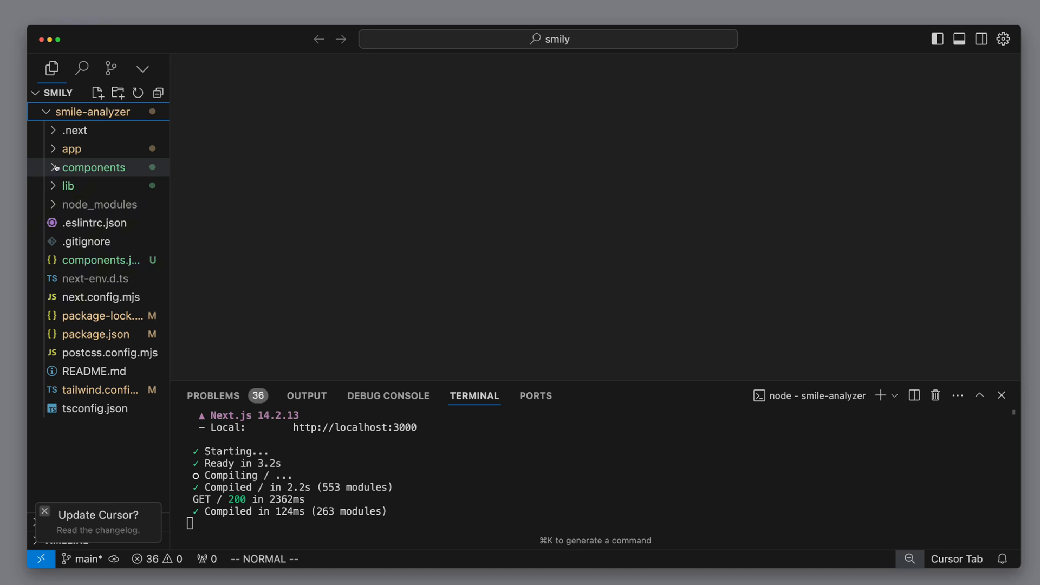
pyautogui.click(70, 148)
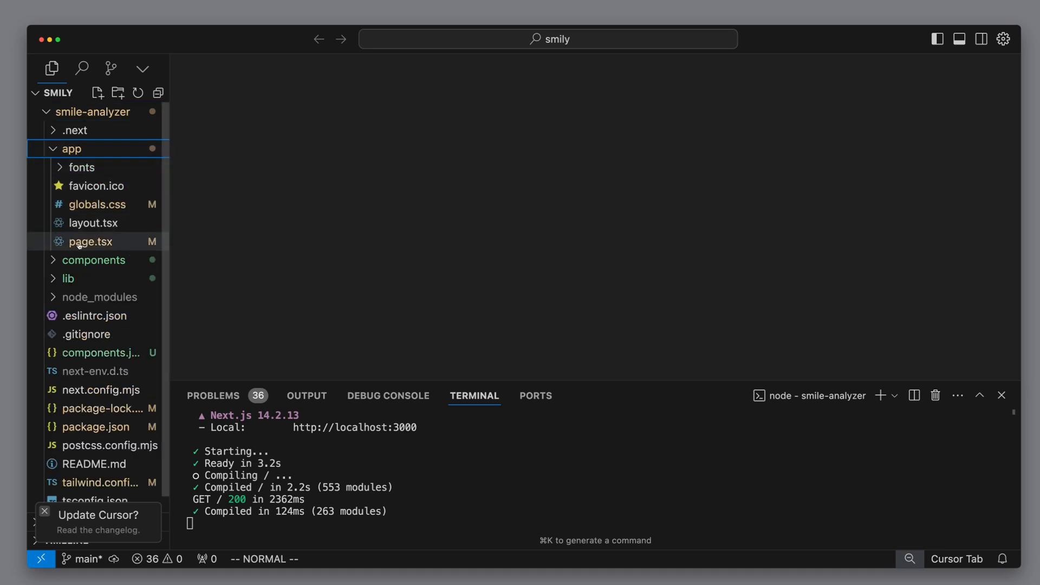
pyautogui.click(91, 241)
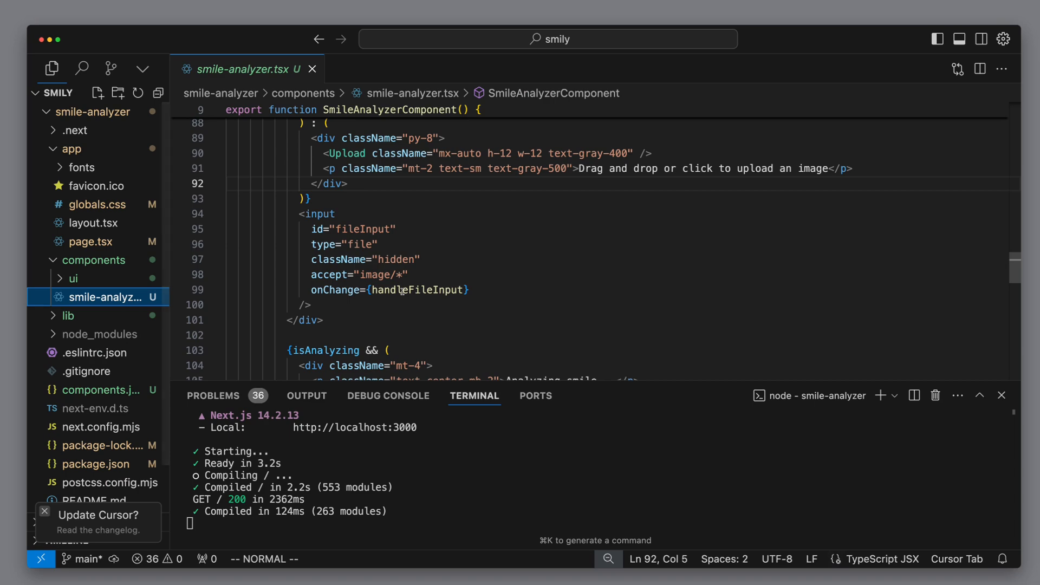
pyautogui.scroll(3)
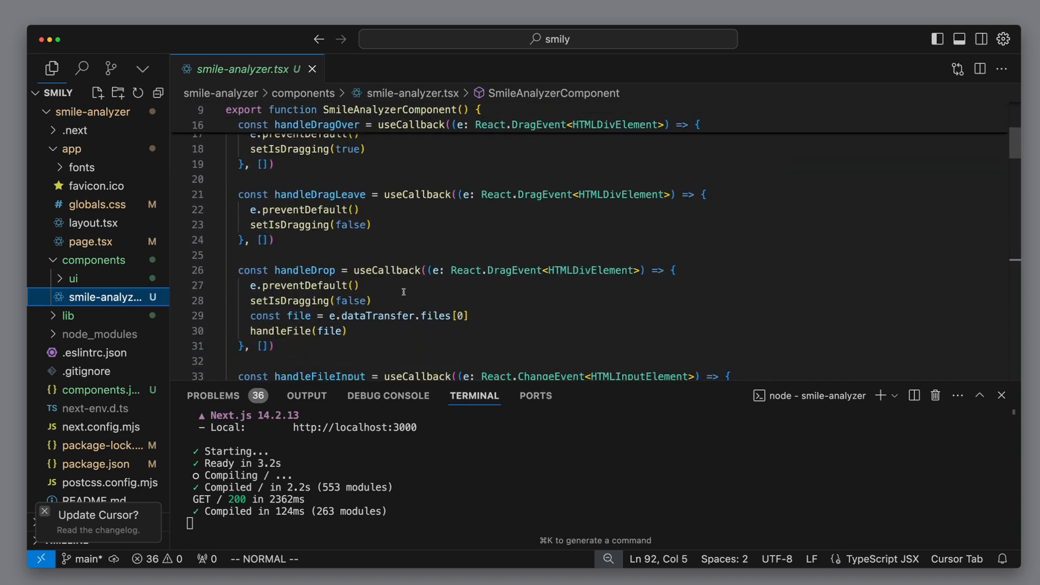
pyautogui.scroll(-3)
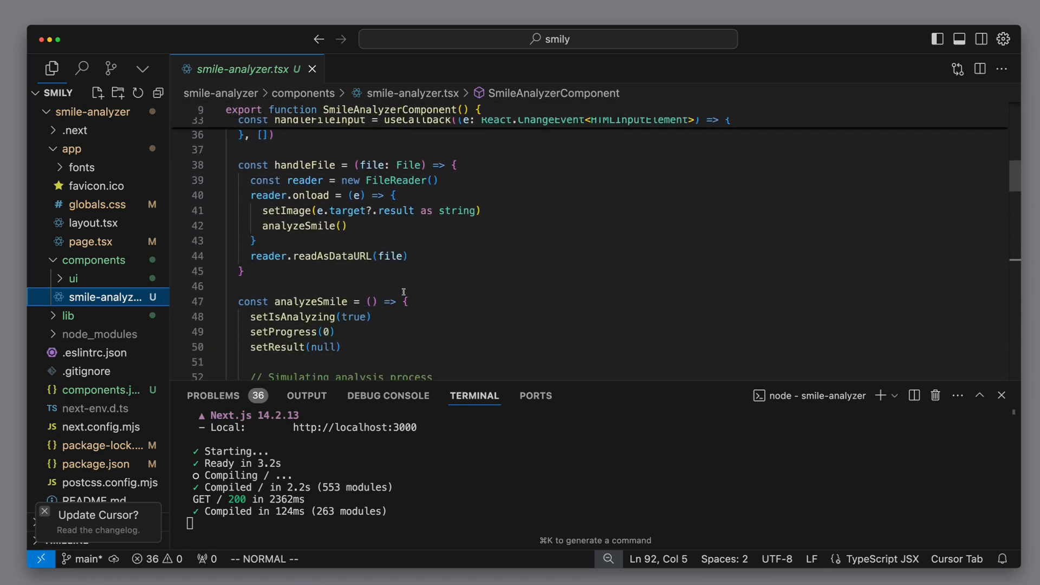
pyautogui.scroll(-3)
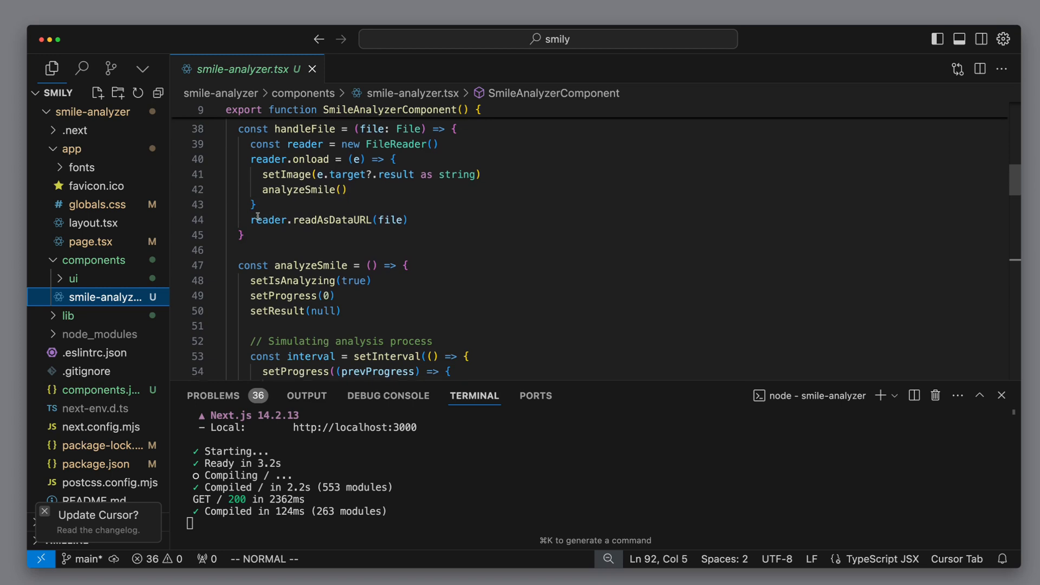
pyautogui.scroll(-3)
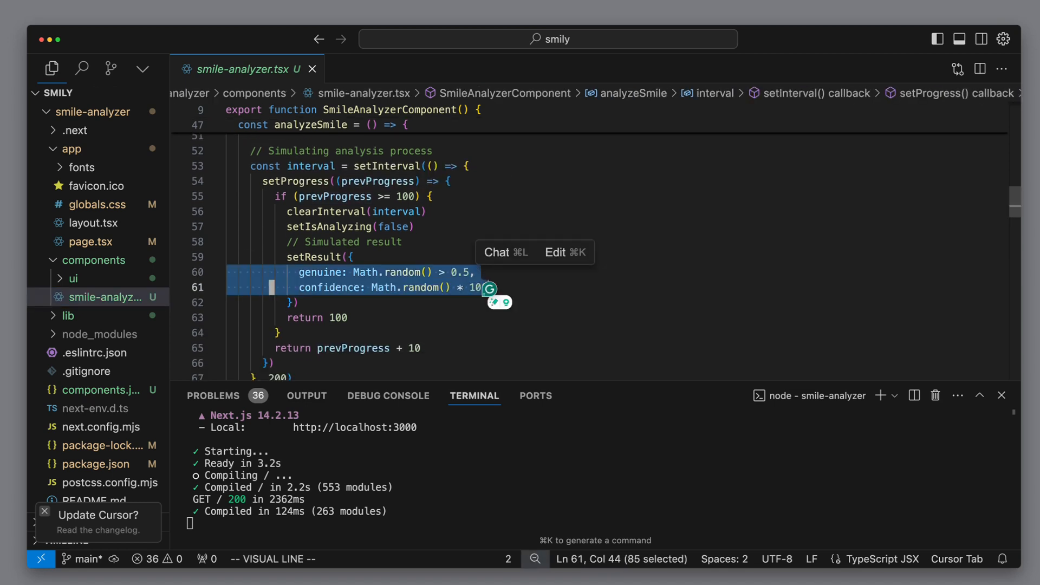
pyautogui.press('Escape')
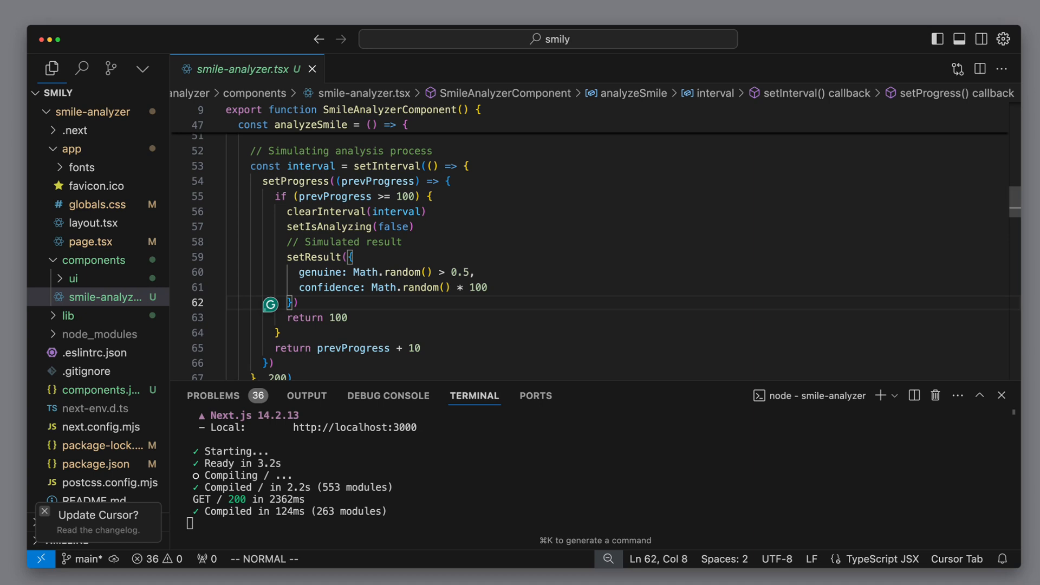
# Add a new api folder inside the app folder
pyautogui.rightClick(71, 149)
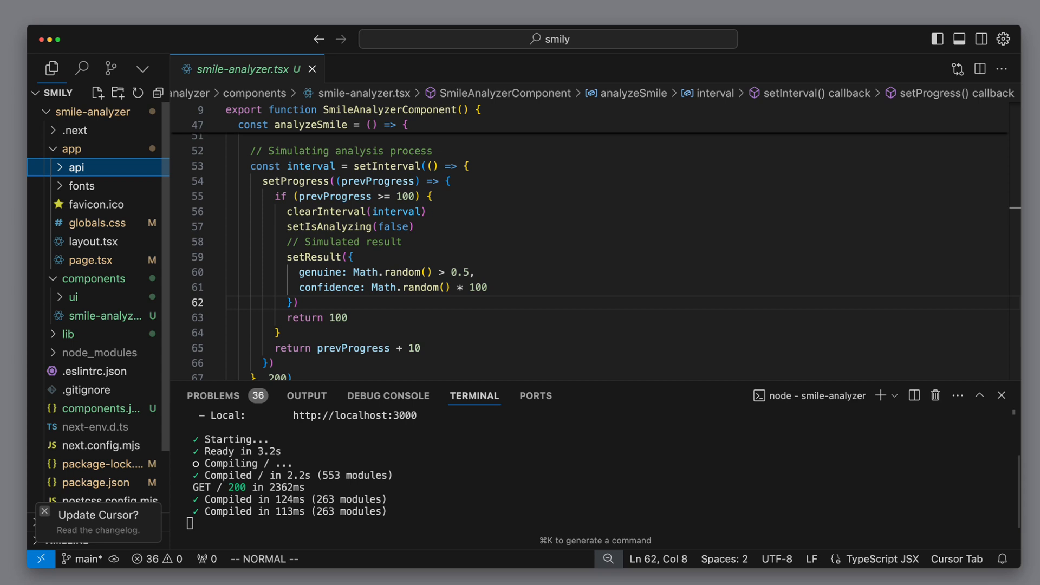
# Create app/api/together-api/route.ts with a POST handler passing the image URL to generateResponse
pyautogui.click(98, 167)
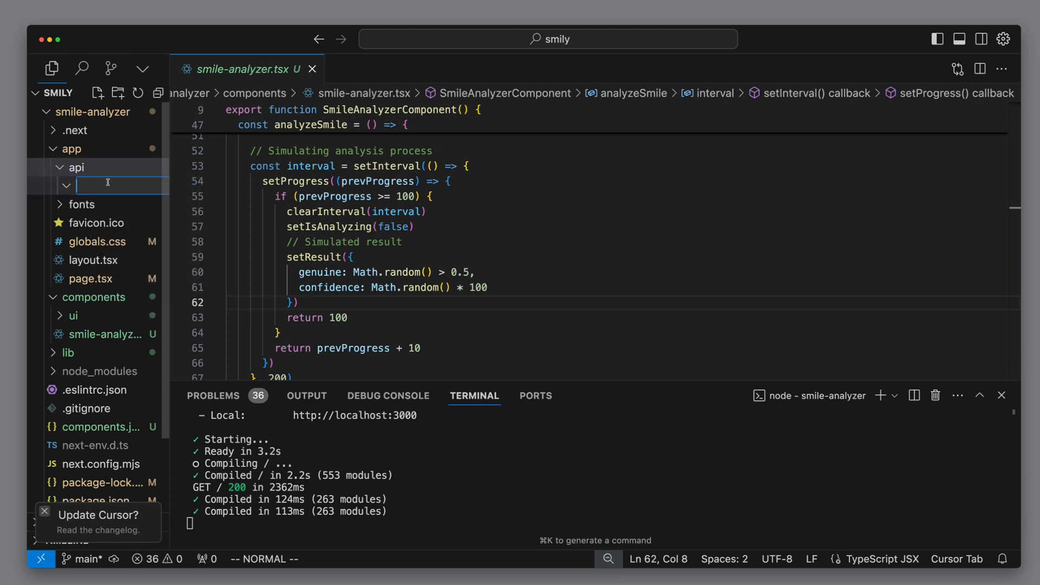
pyautogui.write('together-api')
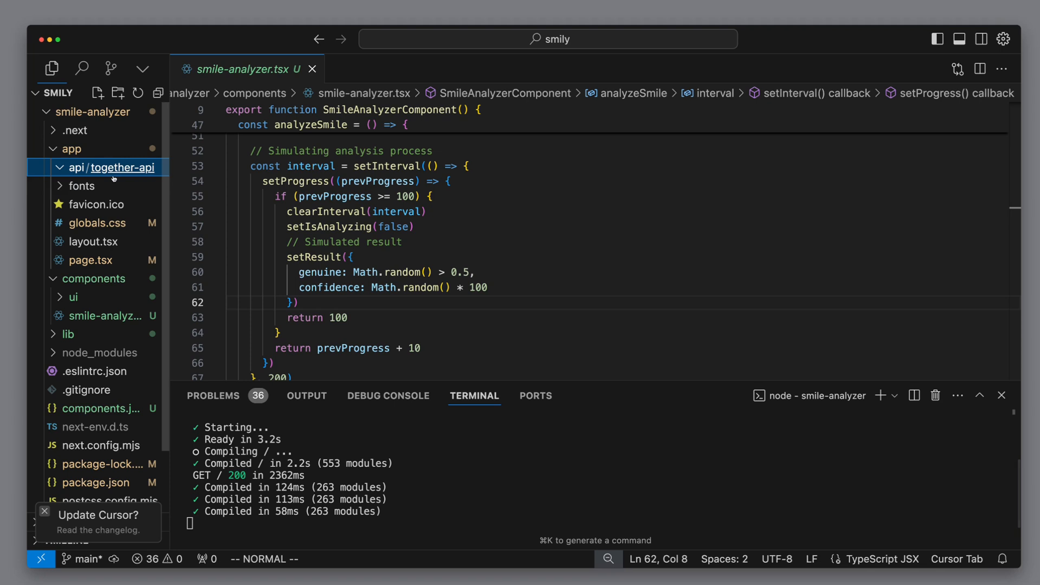
pyautogui.click(97, 92)
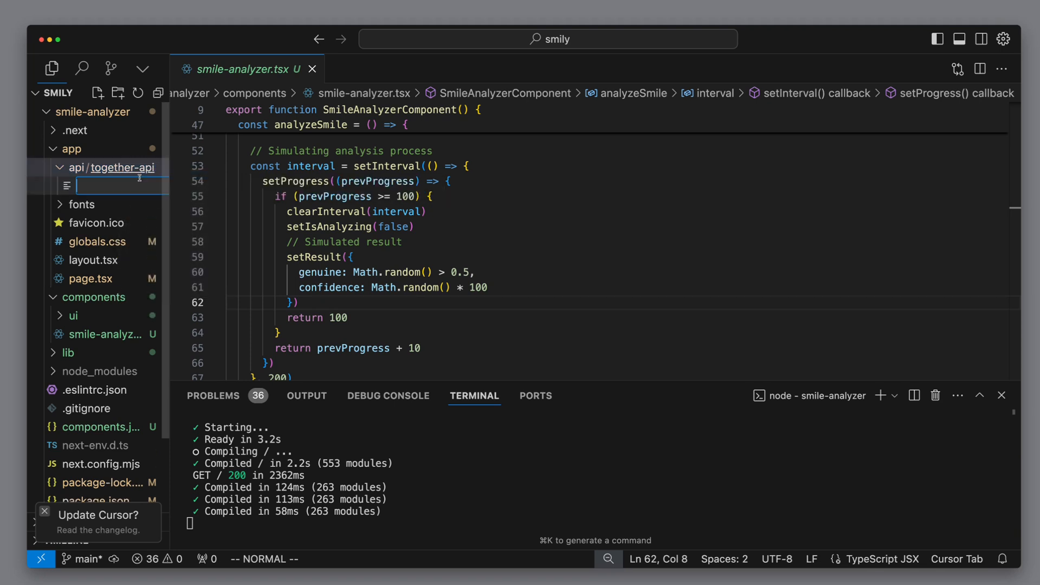
pyautogui.press('Escape')
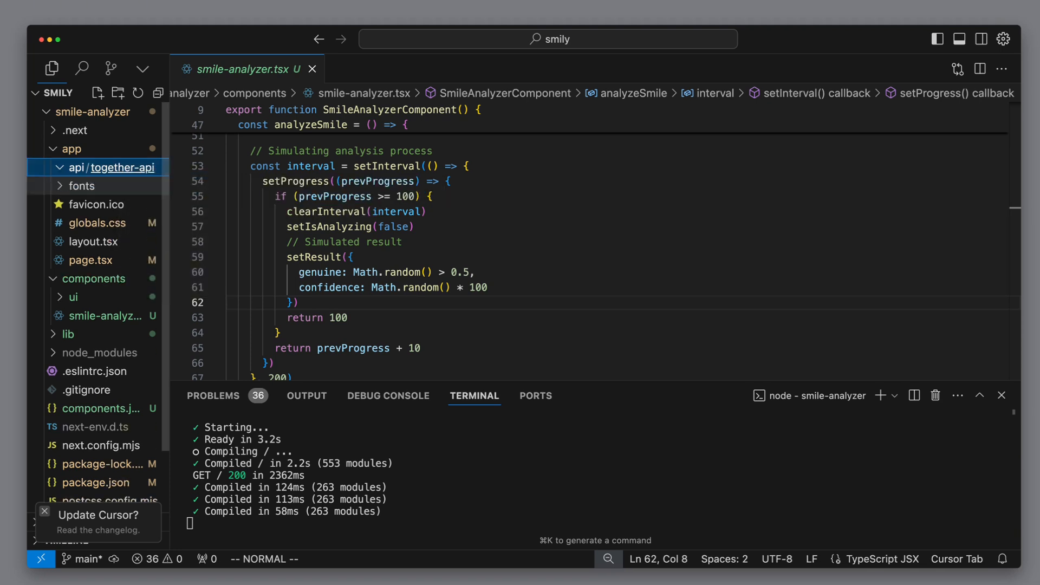
pyautogui.click(93, 186)
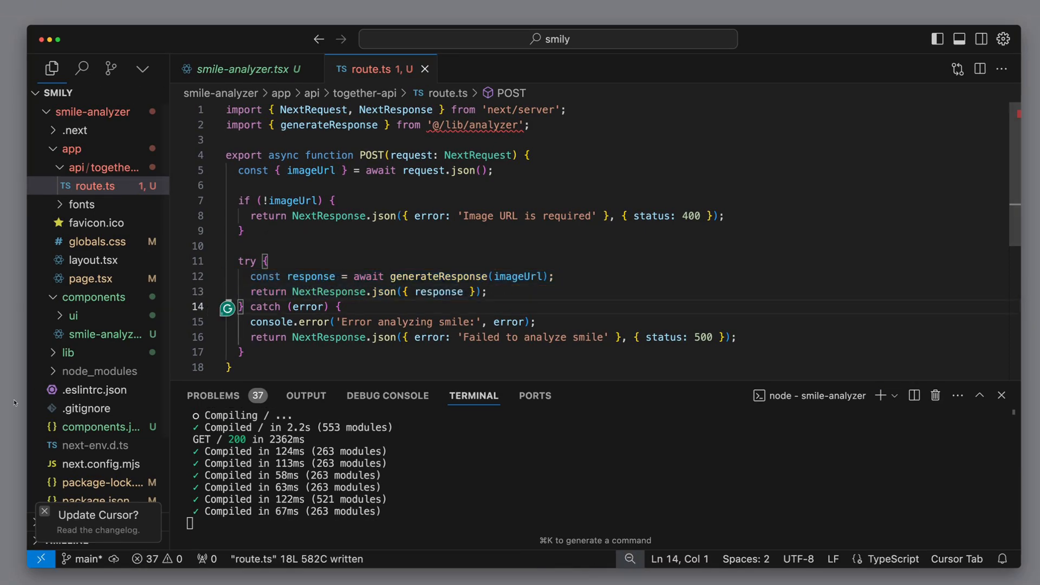
# Create lib/analyzer.ts whose generateResponse asks Llama 3.2 90B Vision for a 1-to-10 genuine-smile score
pyautogui.rightClick(69, 352)
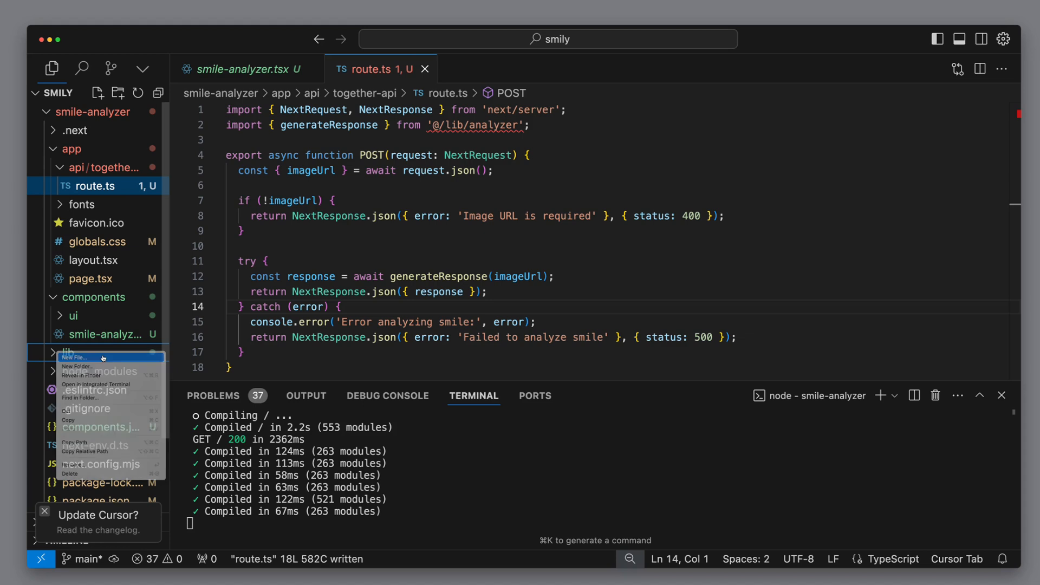
pyautogui.click(78, 358)
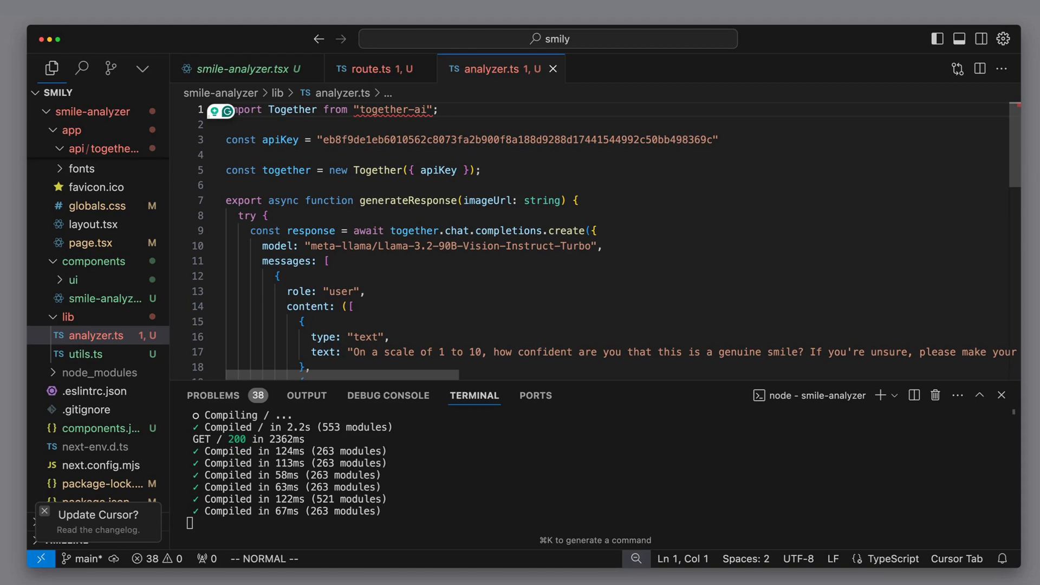
pyautogui.click(275, 246)
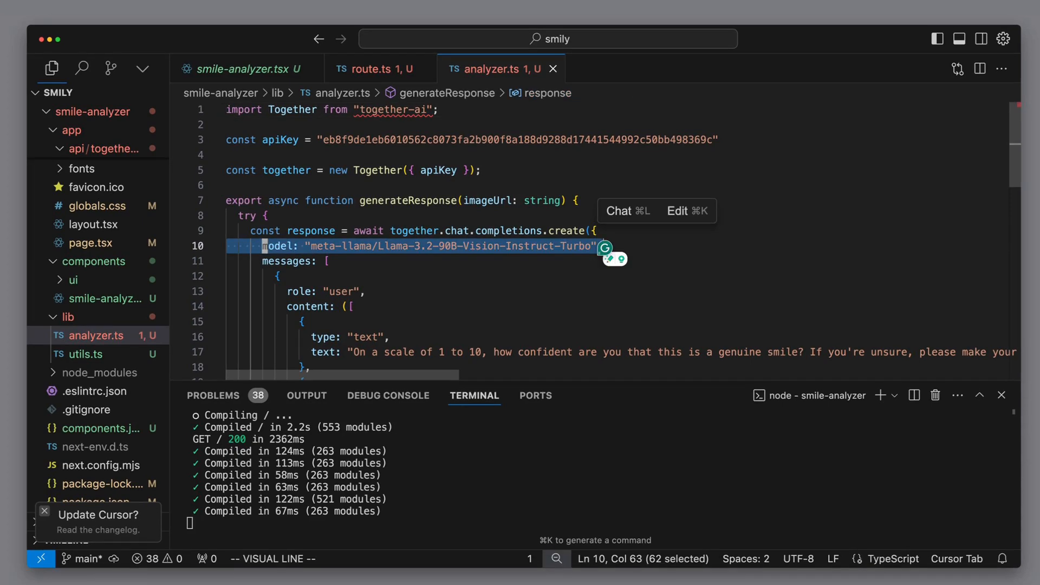
pyautogui.press('Escape')
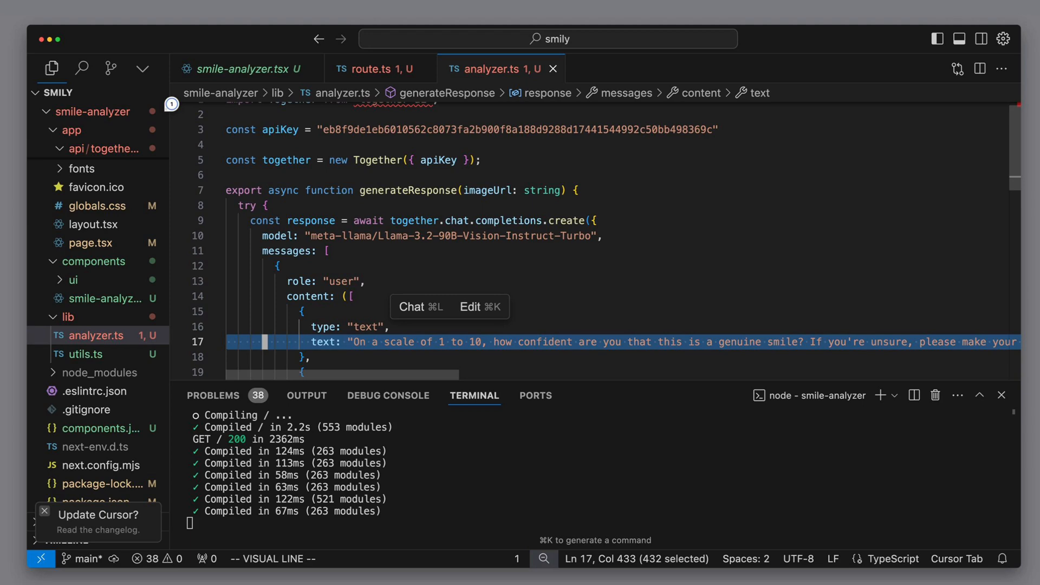
pyautogui.press('Escape')
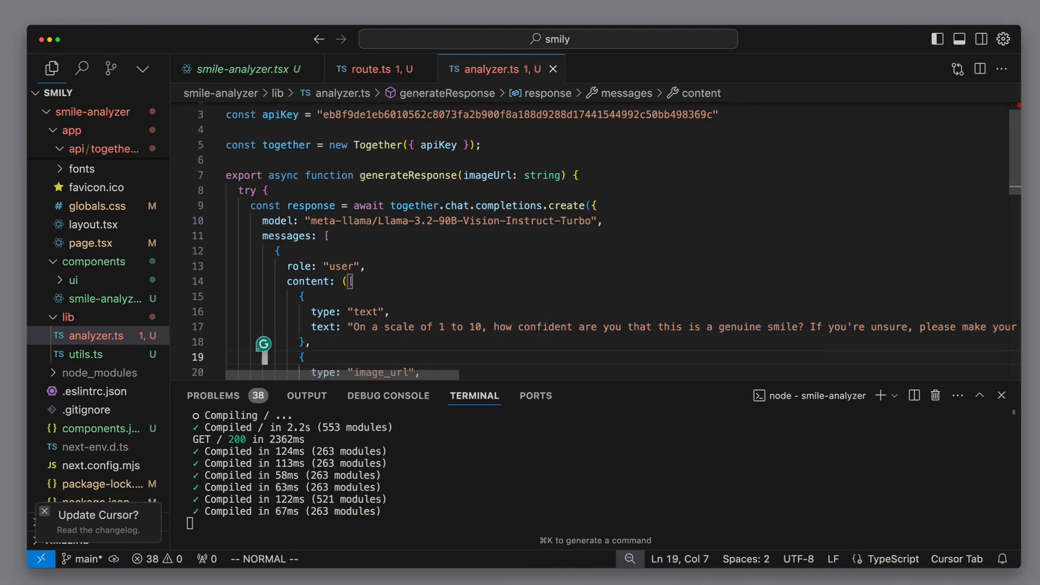
pyautogui.scroll(-3)
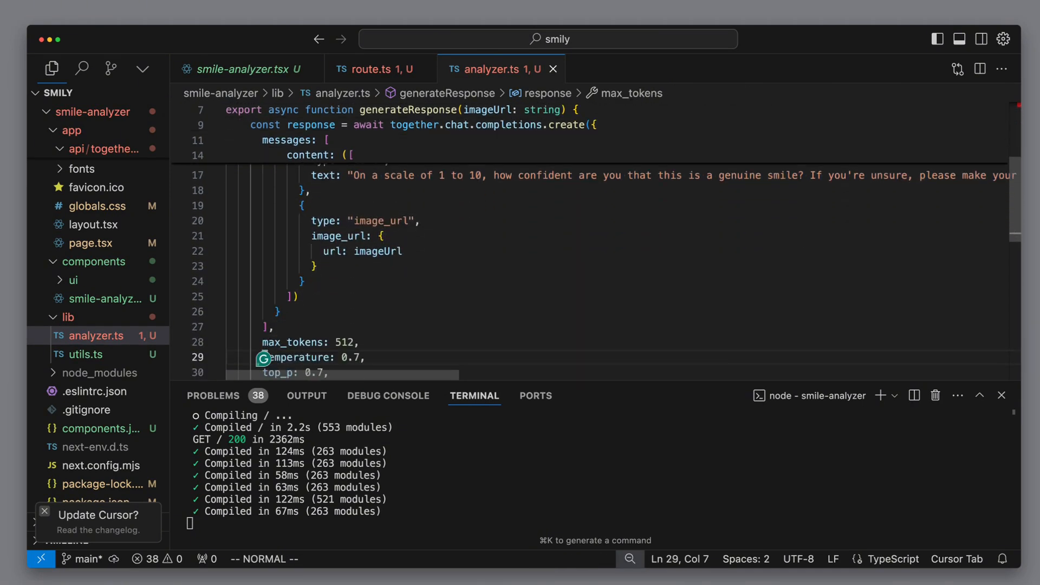
pyautogui.scroll(-3)
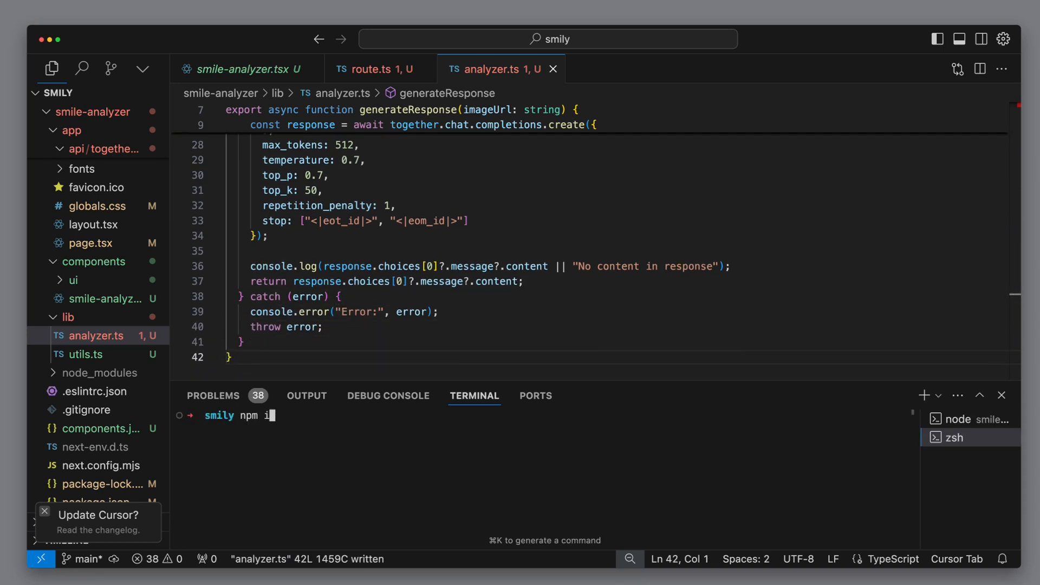
# Run npm install together-ai in a new zsh terminal
pyautogui.write('nstall together-a')
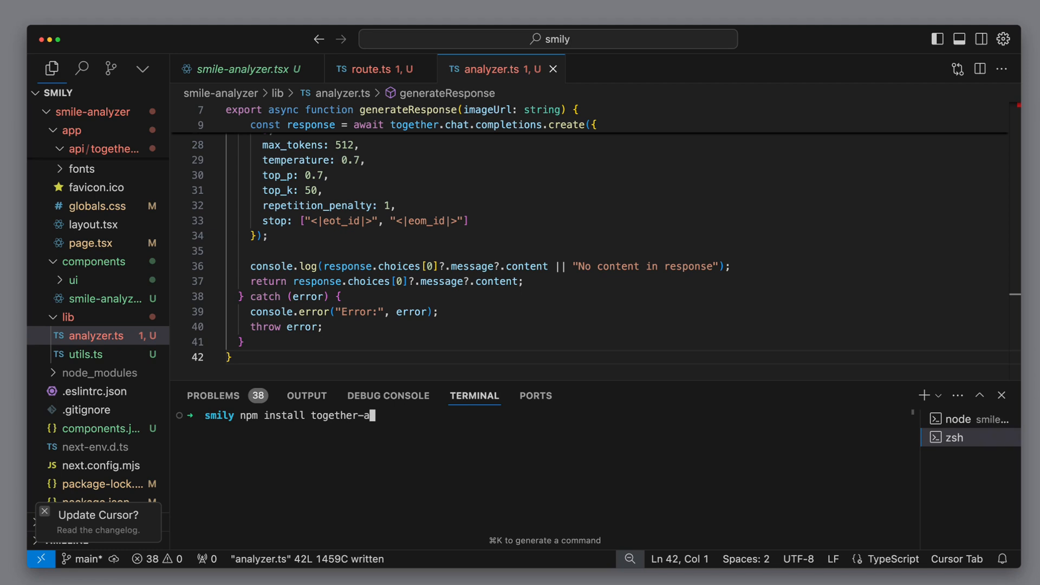
pyautogui.press('Return')
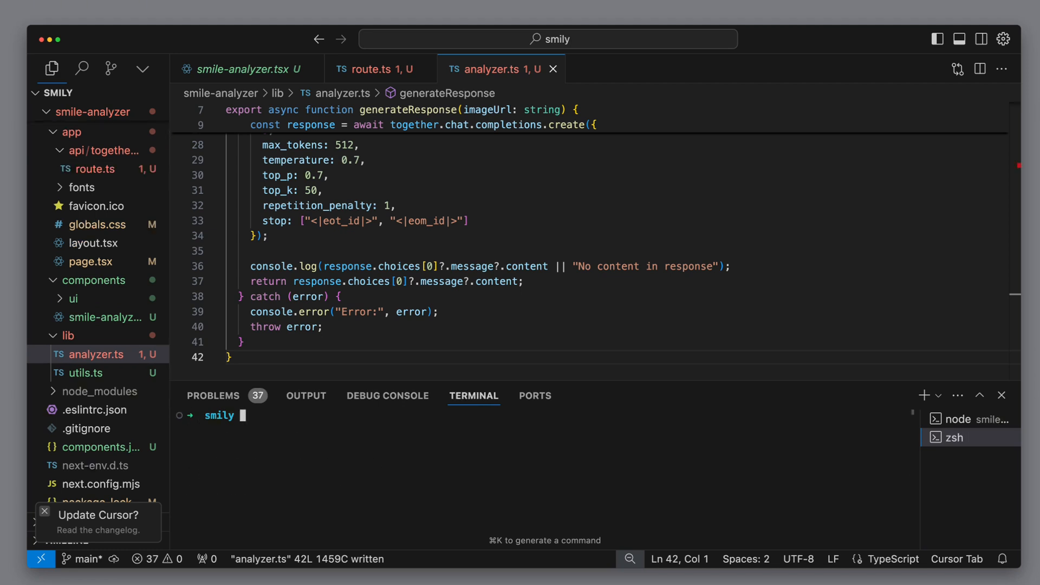
pyautogui.click(239, 68)
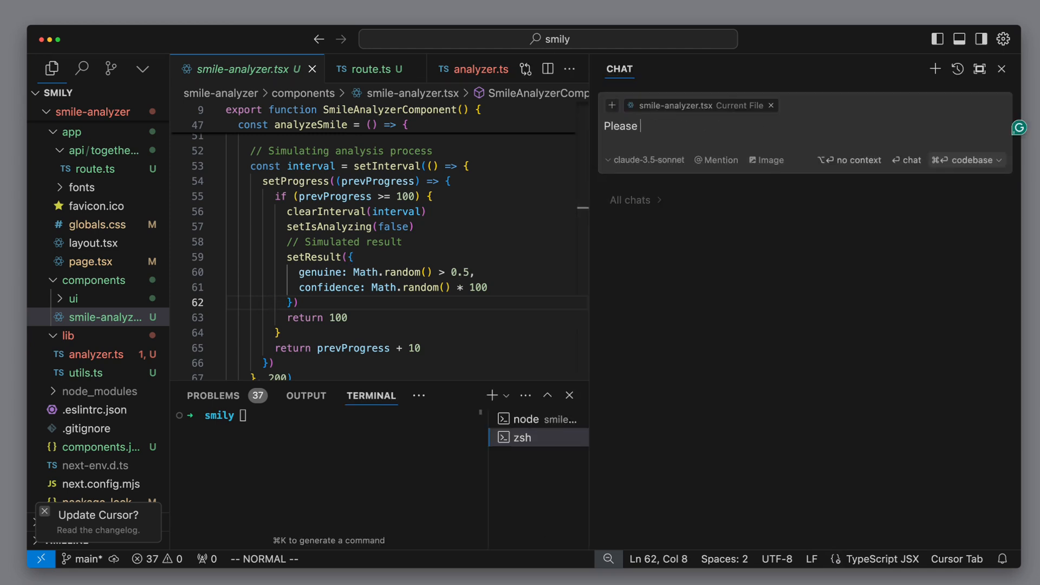
pyautogui.write('replace the fake logic w')
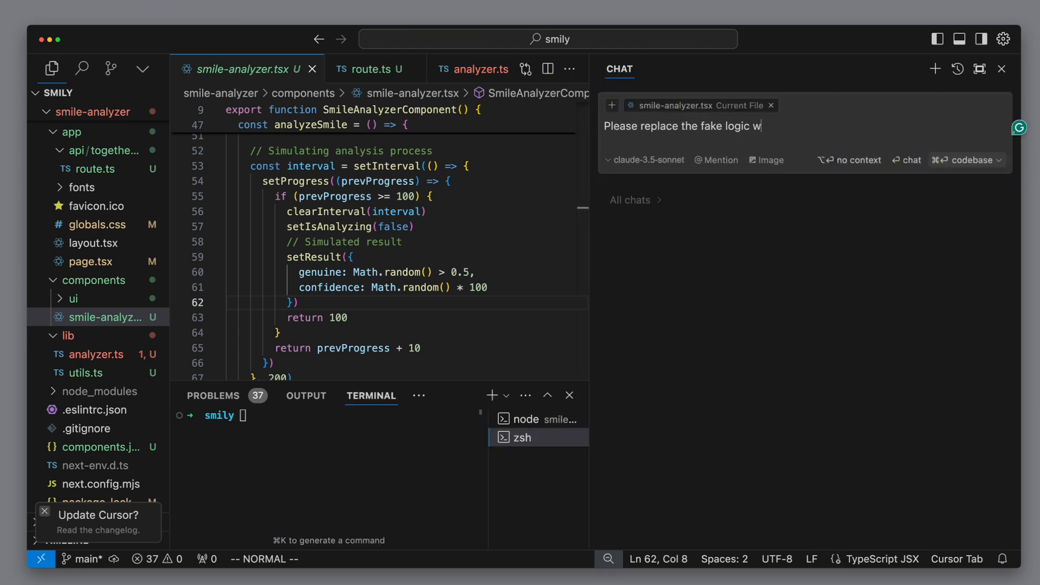
pyautogui.write('ith a call to the new')
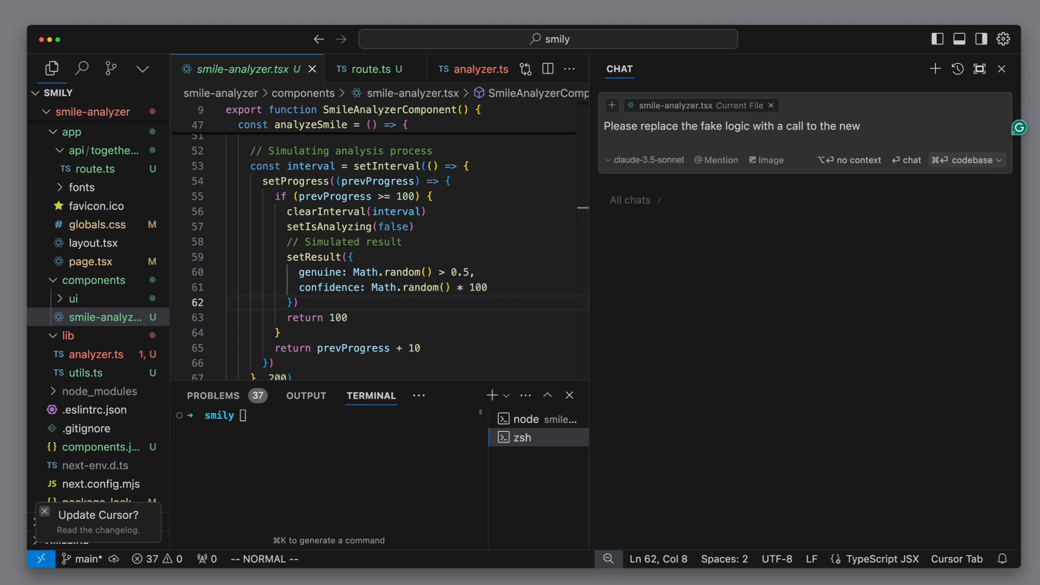
pyautogui.write('API endpoint @')
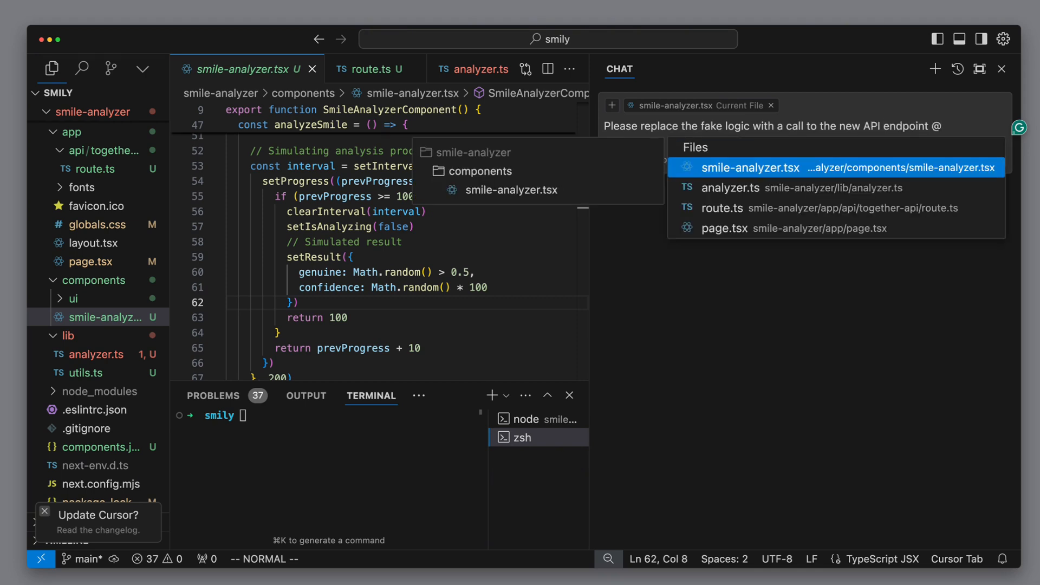
pyautogui.write('rou')
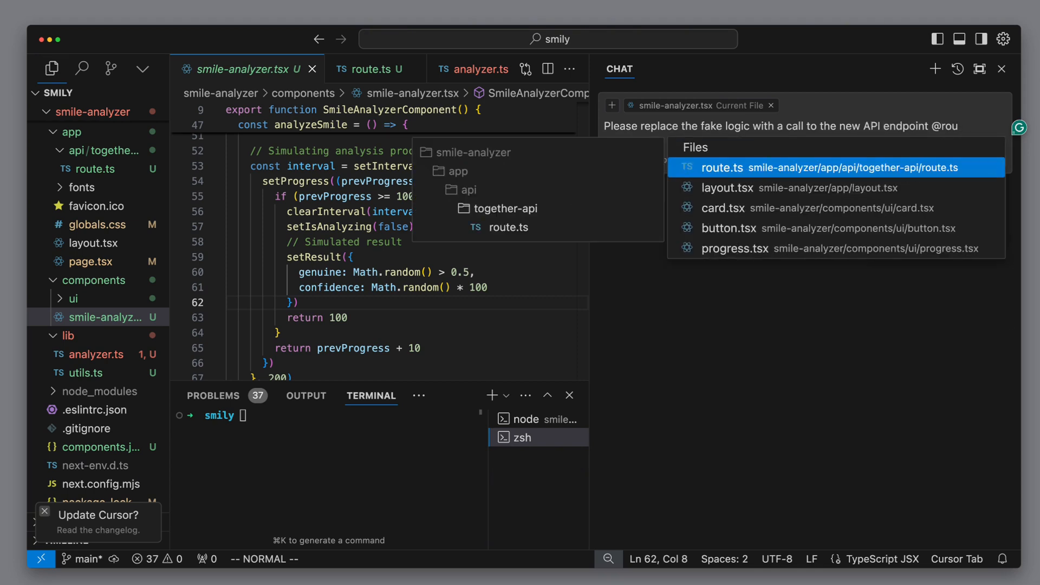
pyautogui.click(828, 167)
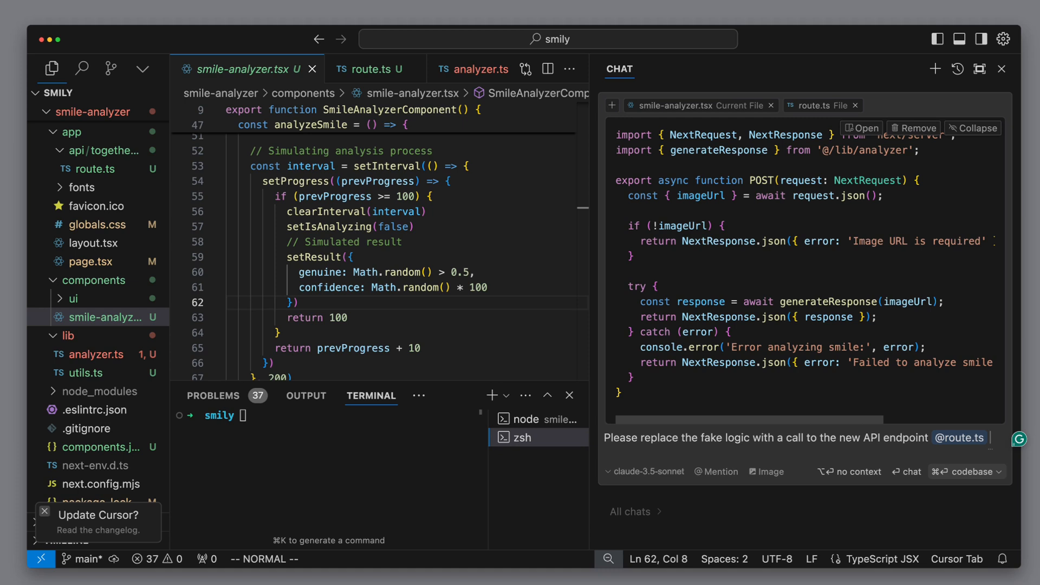
pyautogui.write('The image URL')
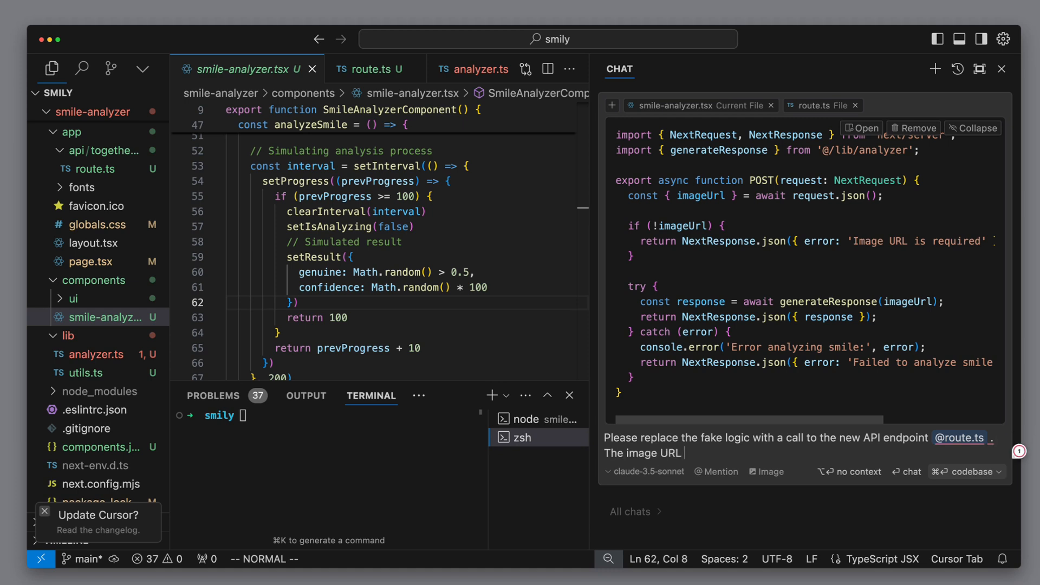
pyautogui.write('should be base64 encoded (data:image/jpeg;b')
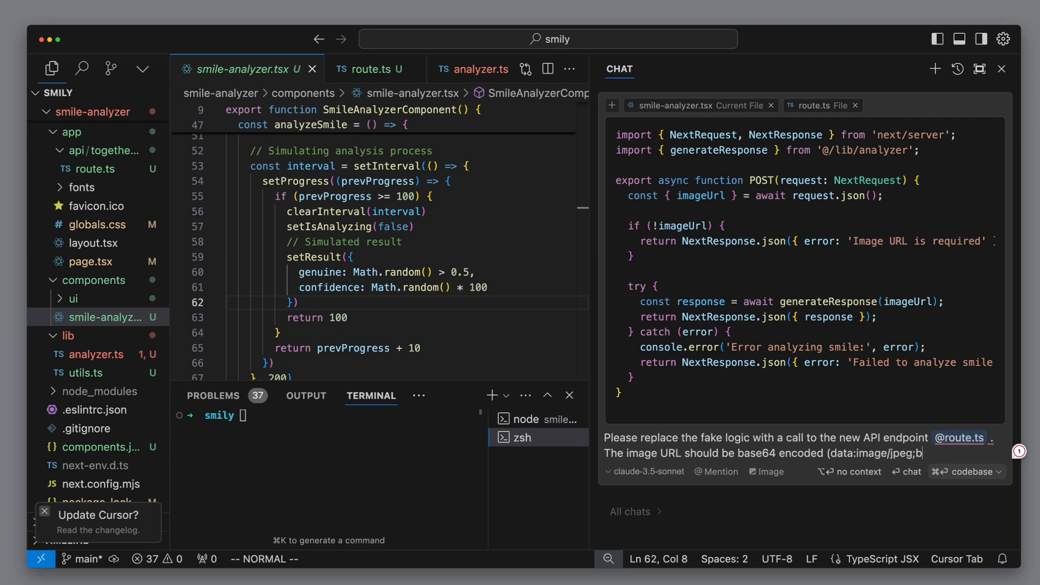
pyautogui.write('ase64)')
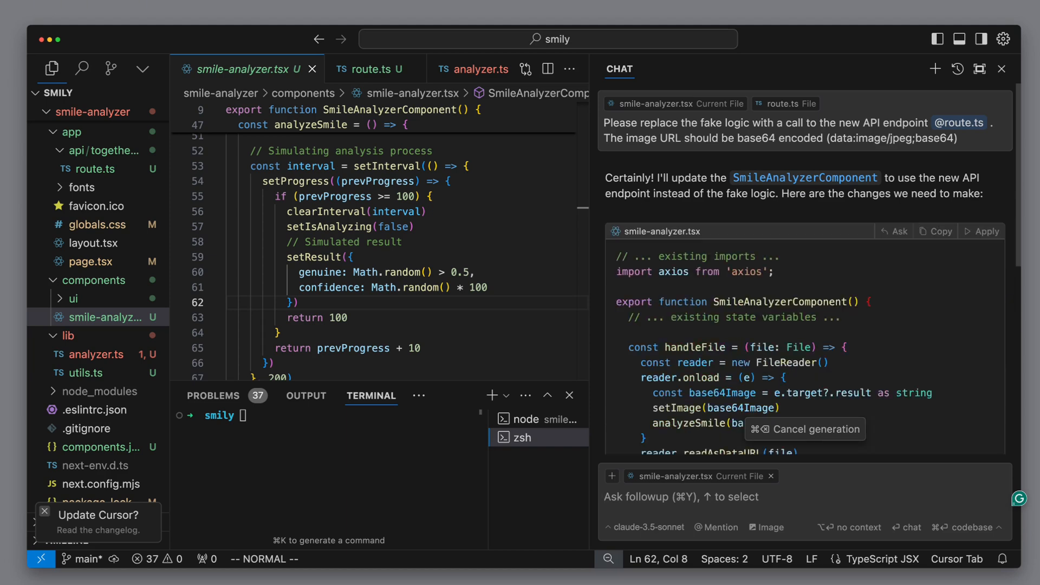
# Apply the suggested axios POST to /api/together-api into smile-analyzer.tsx
pyautogui.scroll(-3)
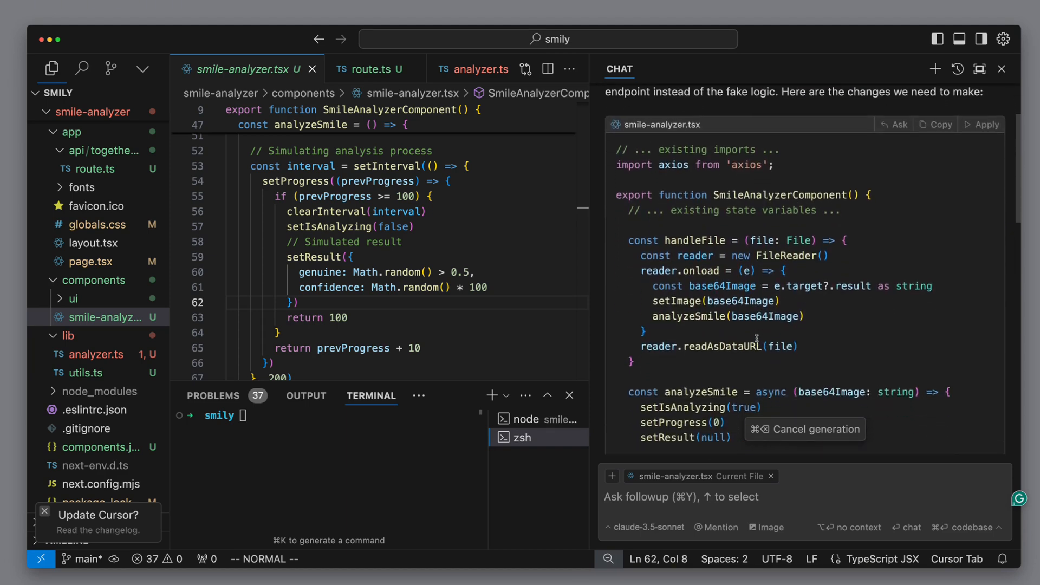
pyautogui.scroll(-3)
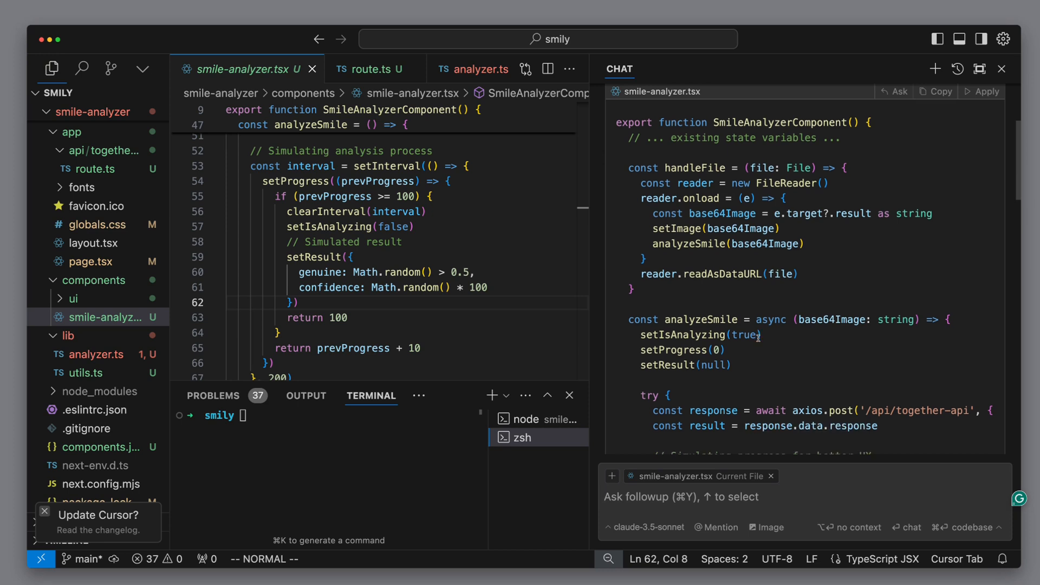
pyautogui.scroll(-3)
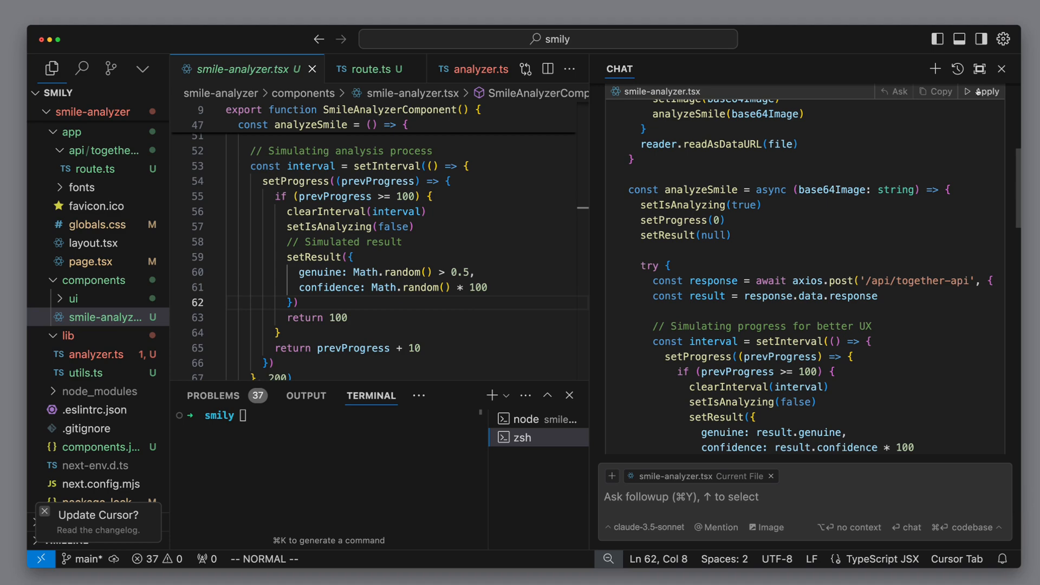
pyautogui.click(985, 91)
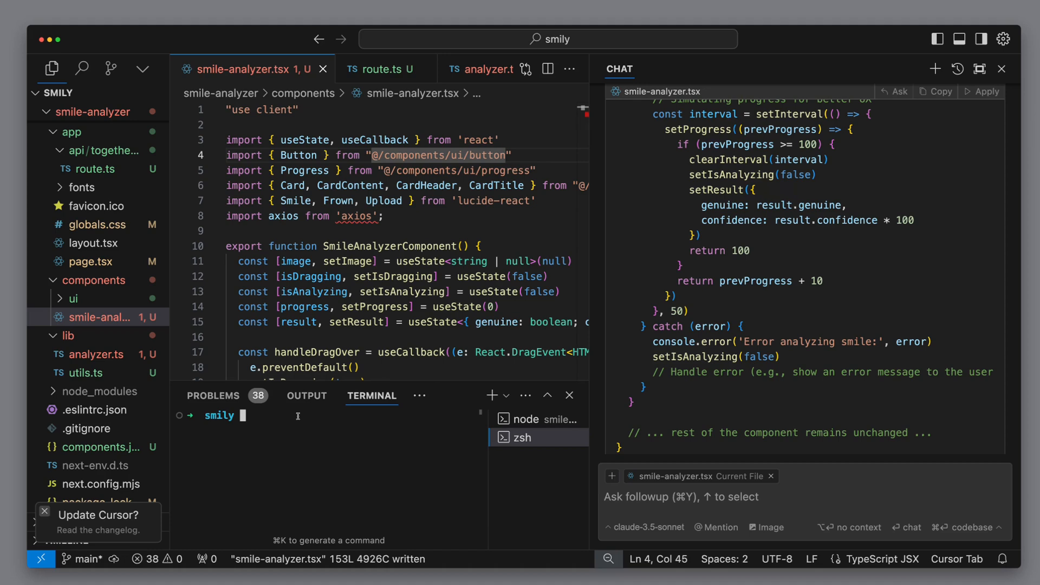
# Run npm install for the package the rewritten component depends on
pyautogui.write('npm install')
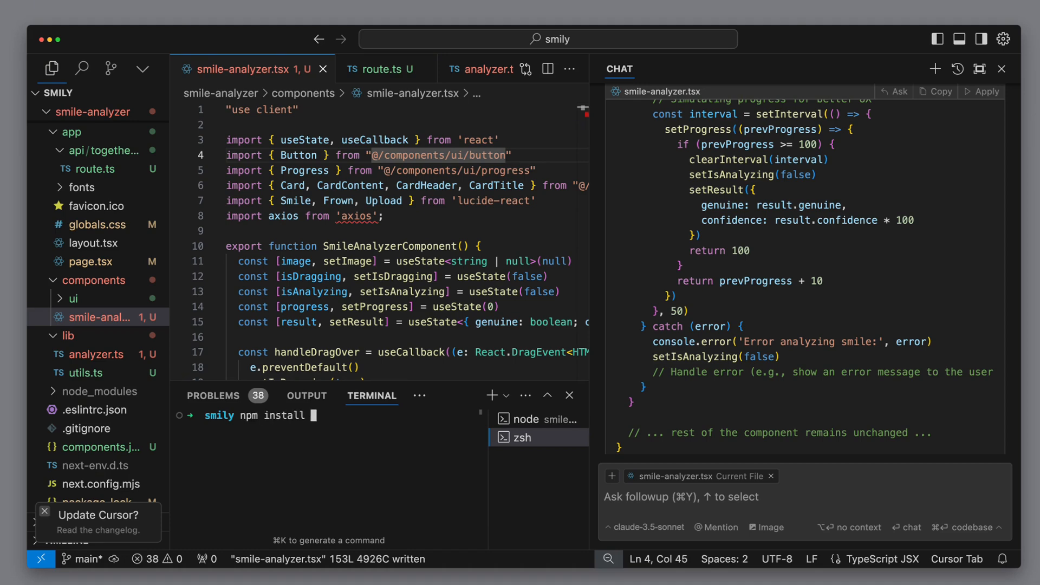
pyautogui.press('Return')
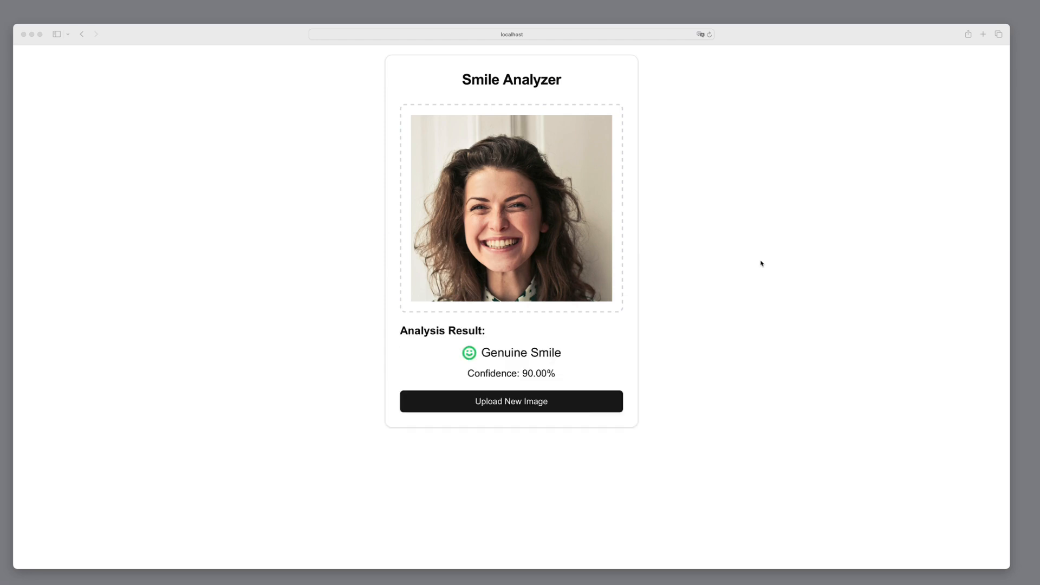
pyautogui.moveTo(945, 291)
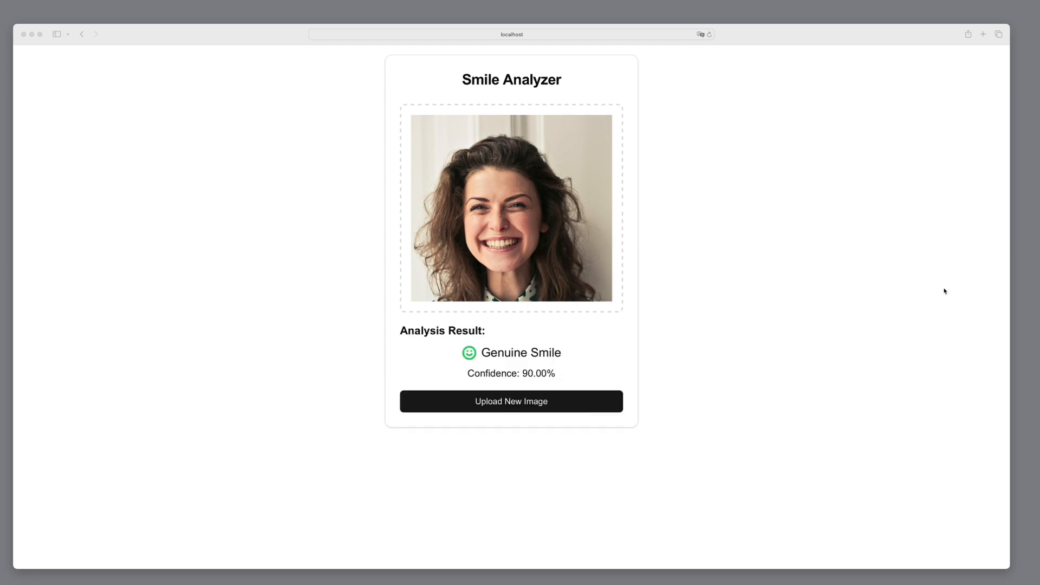
# Reload localhost and upload the crying baby photo for analysis
pyautogui.click(511, 401)
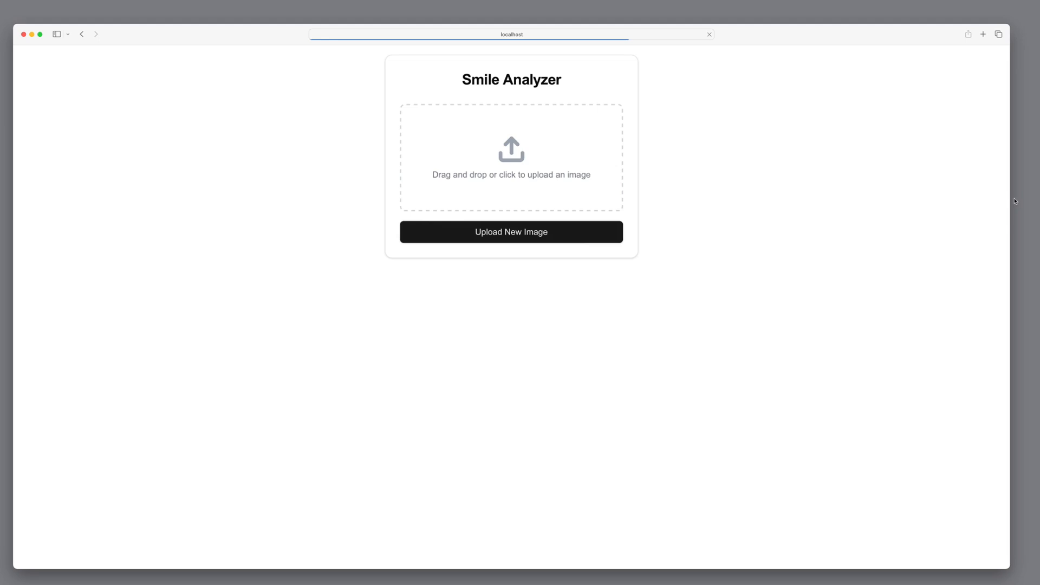
pyautogui.click(511, 157)
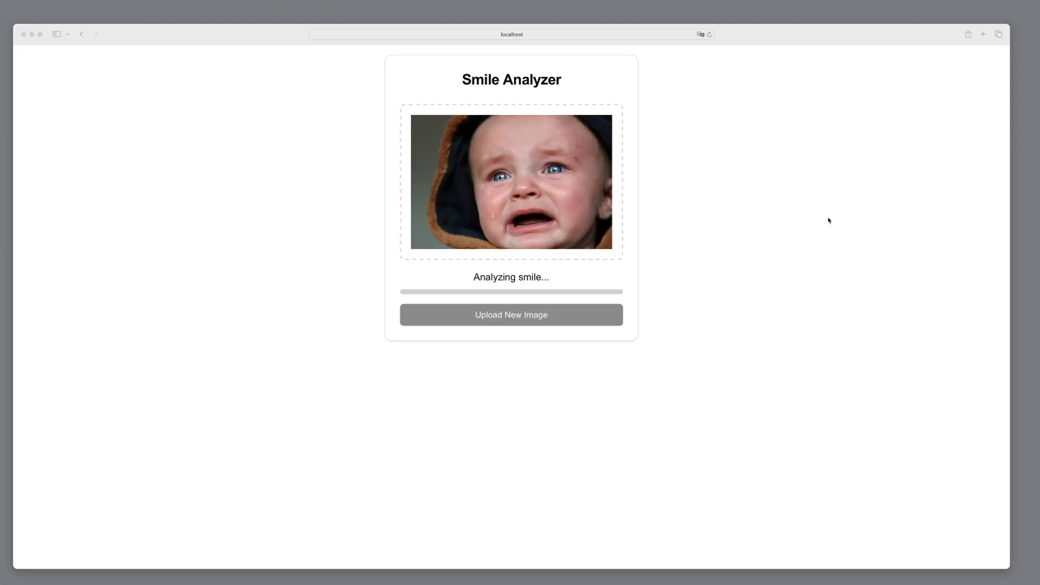
pyautogui.moveTo(836, 222)
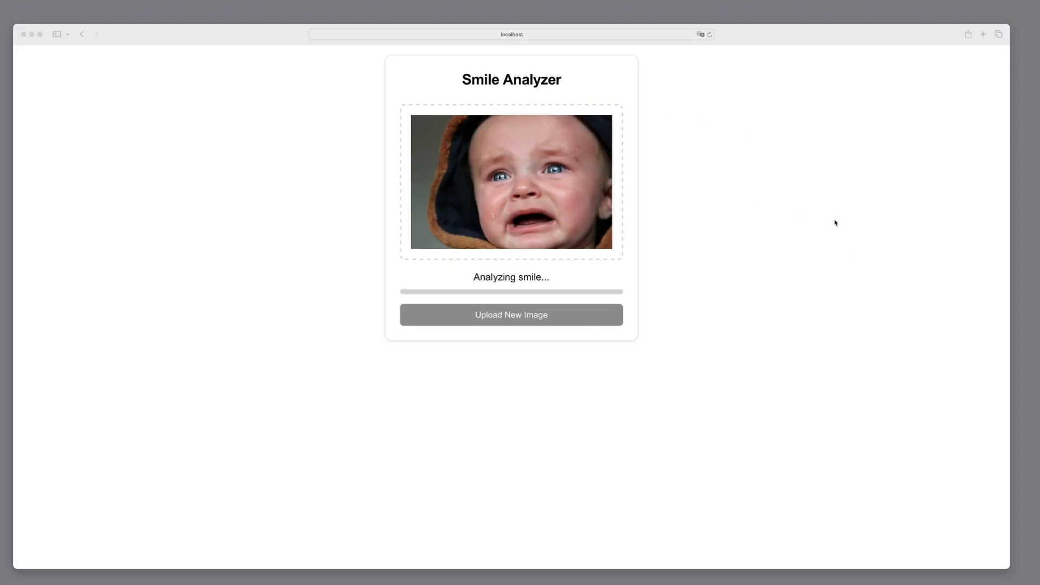
pyautogui.moveTo(792, 233)
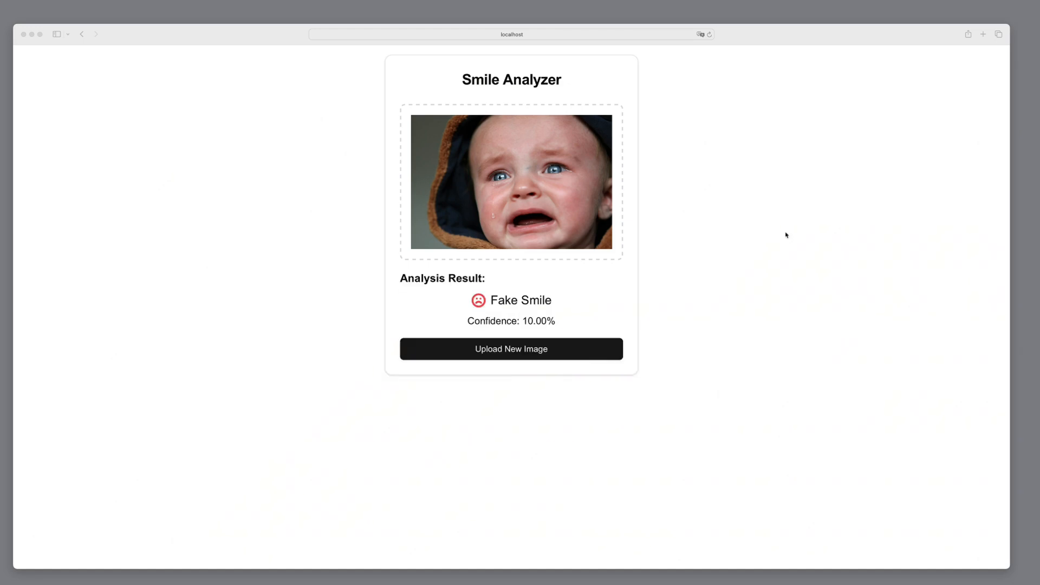
# Upload another woman's portrait, rated Genuine Smile at 70%, then clear it for another image
pyautogui.click(511, 349)
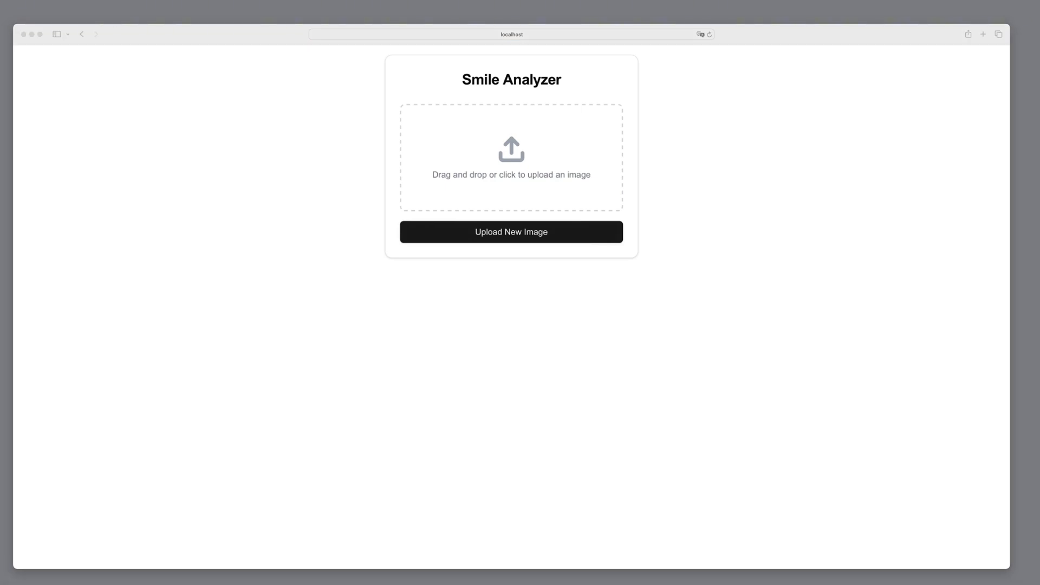
pyautogui.click(511, 157)
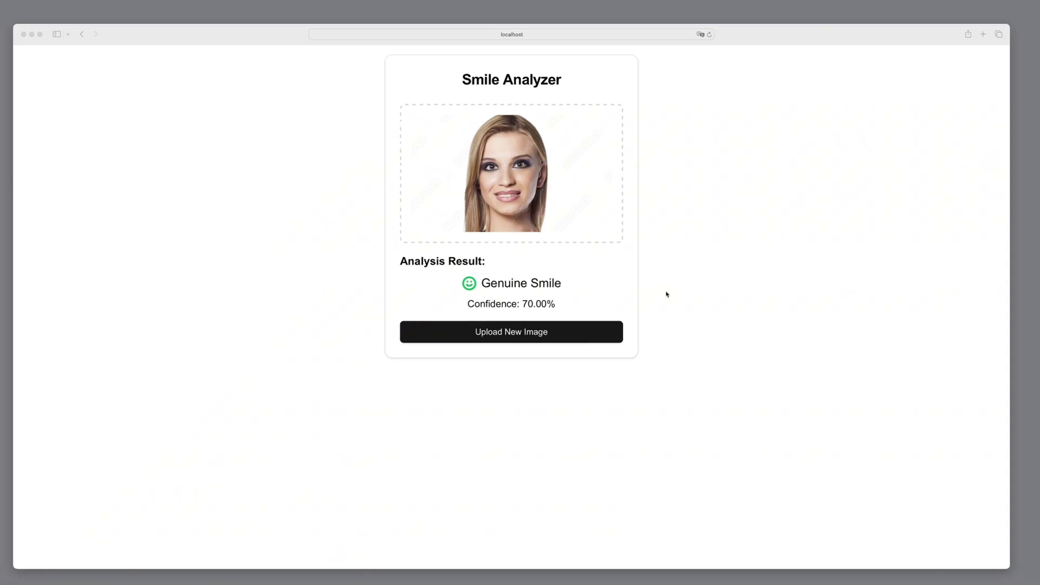
pyautogui.click(511, 332)
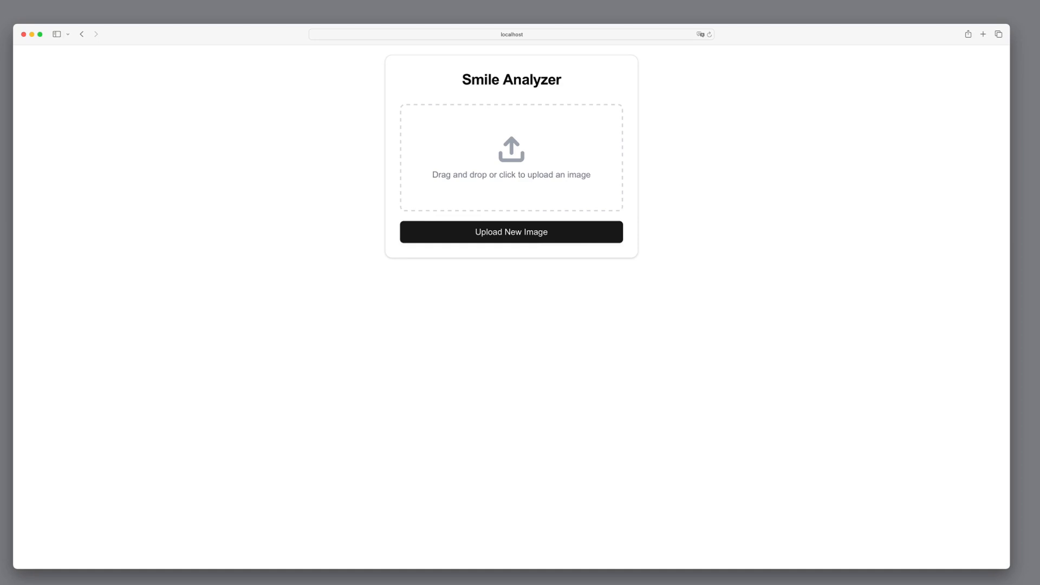